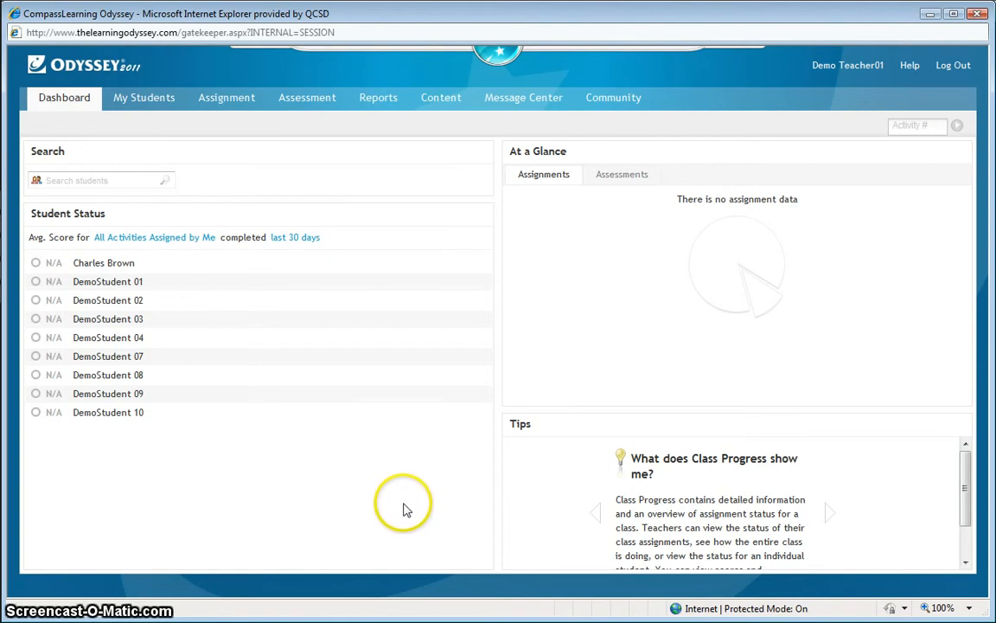
mouse_move(400, 504)
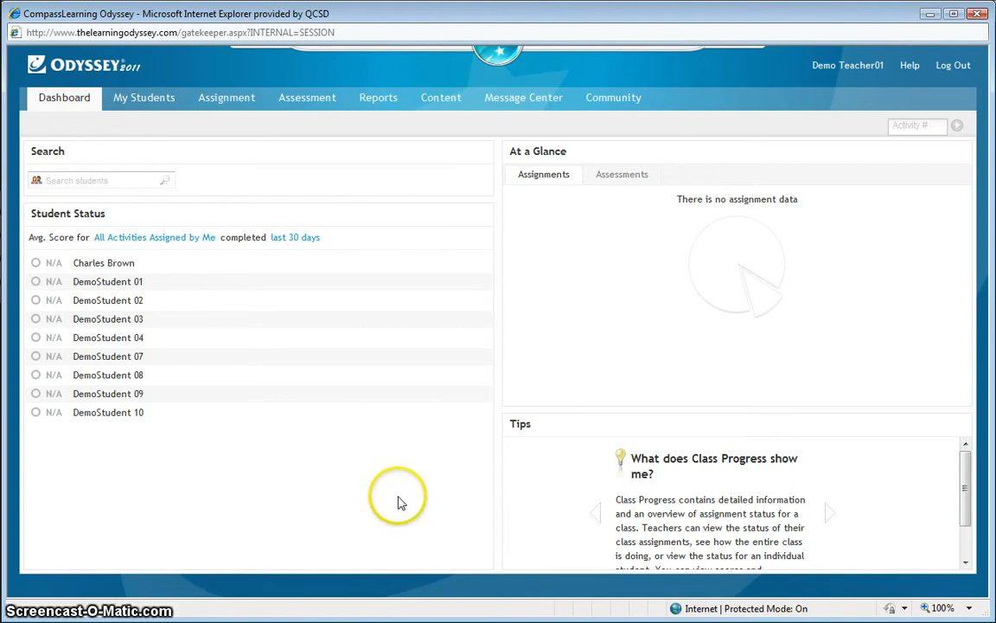
mouse_move(400, 502)
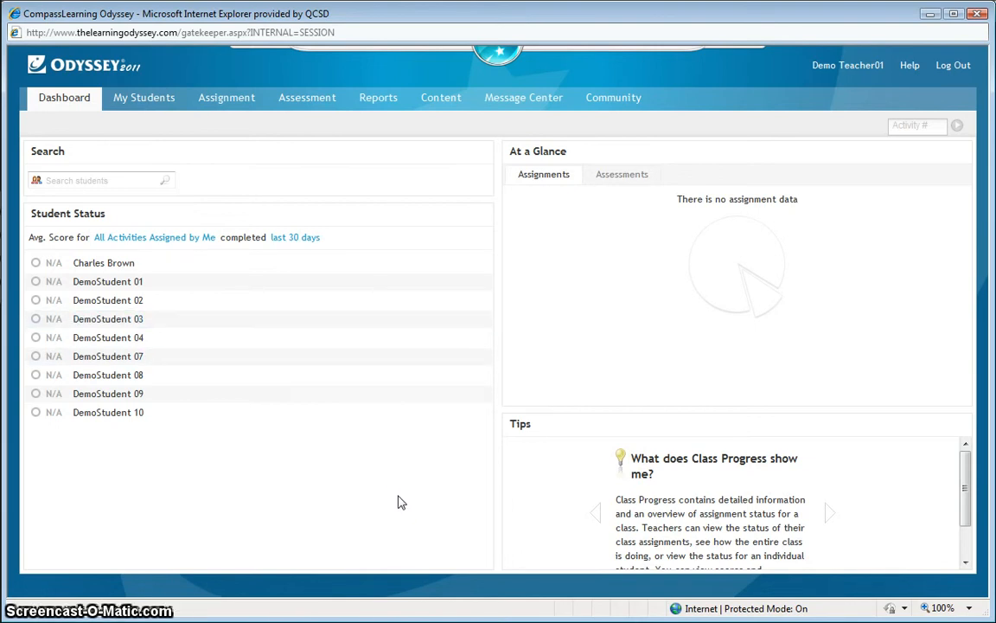
mouse_move(378, 97)
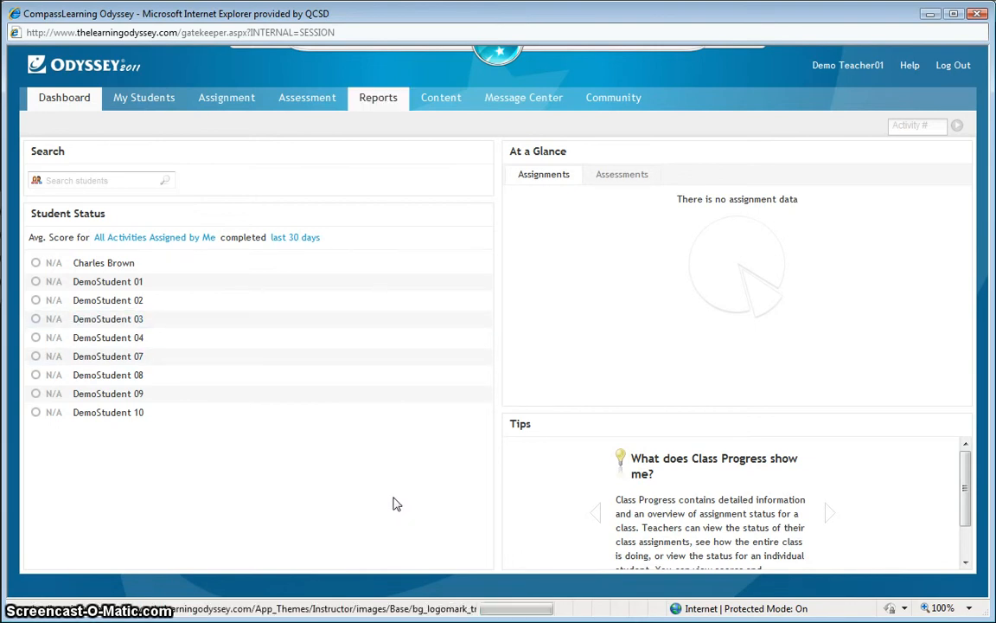
Open the Reports area and show the Progress Reports templates under Odyssey Reports.
left_click(378, 97)
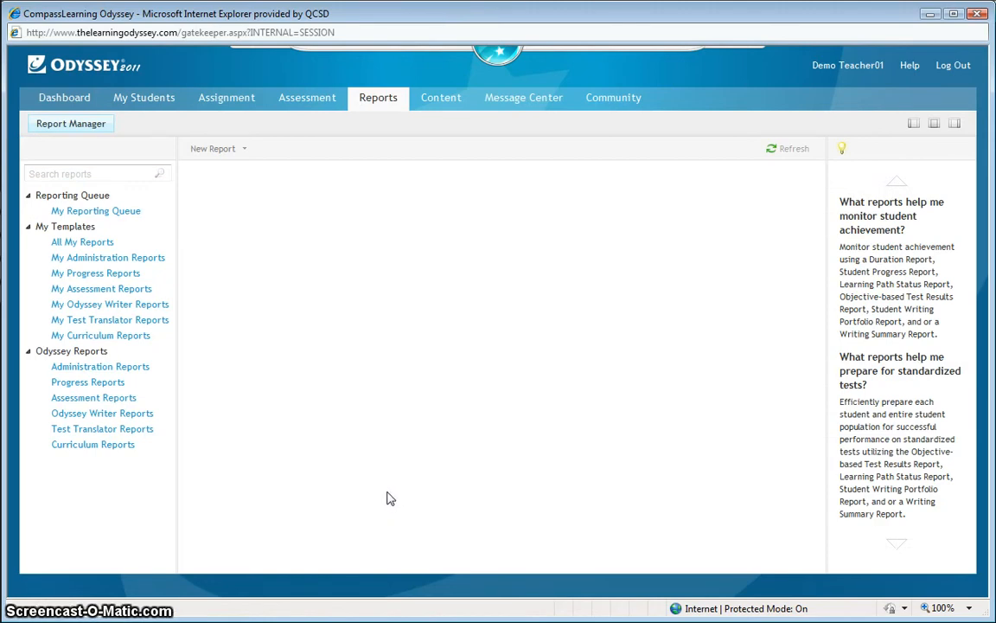
mouse_move(87, 381)
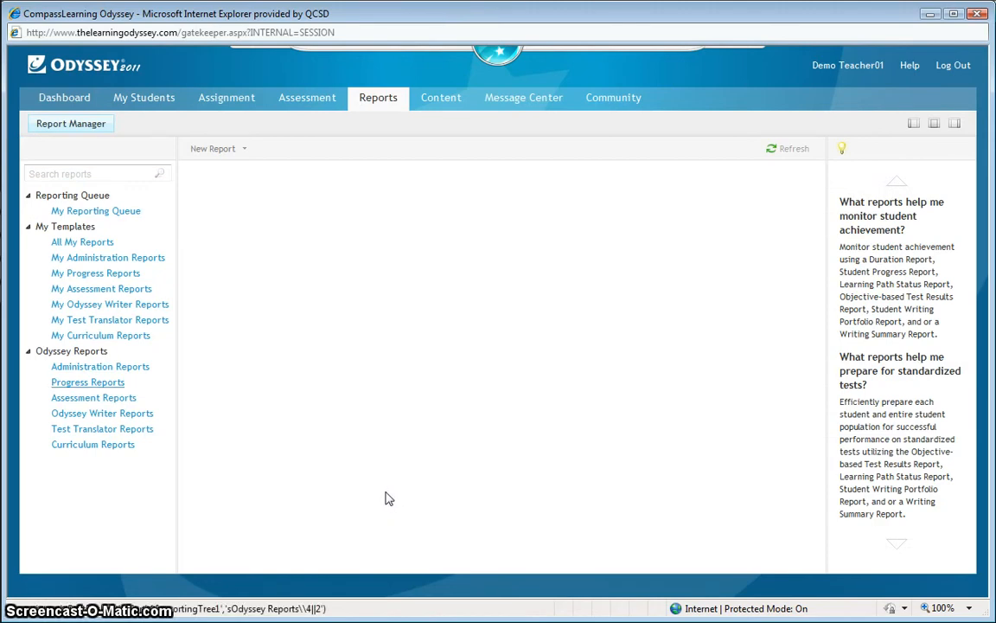
mouse_move(366, 500)
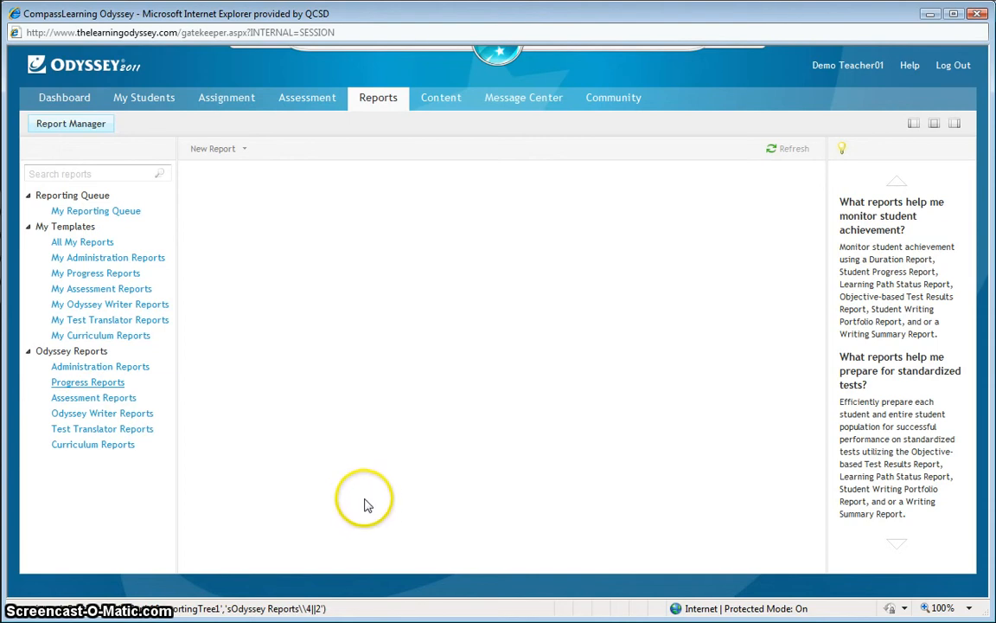
left_click(87, 382)
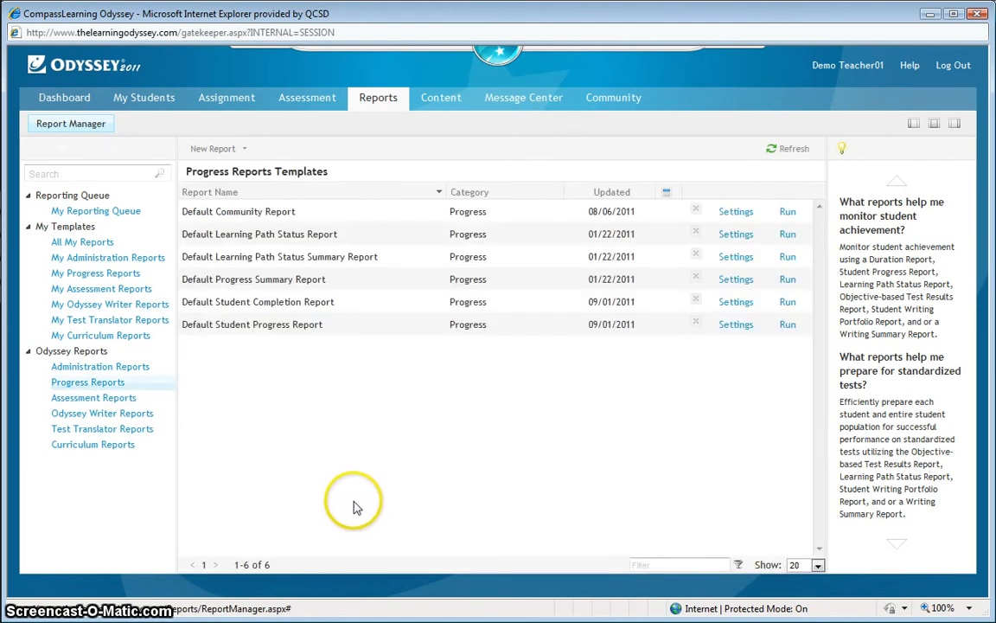
mouse_move(348, 506)
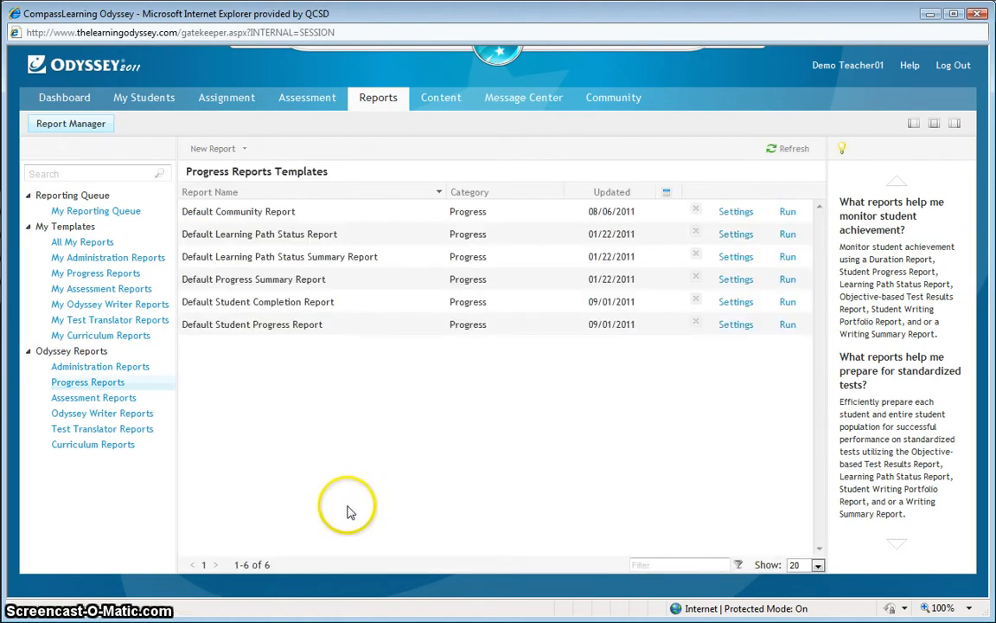
mouse_move(314, 502)
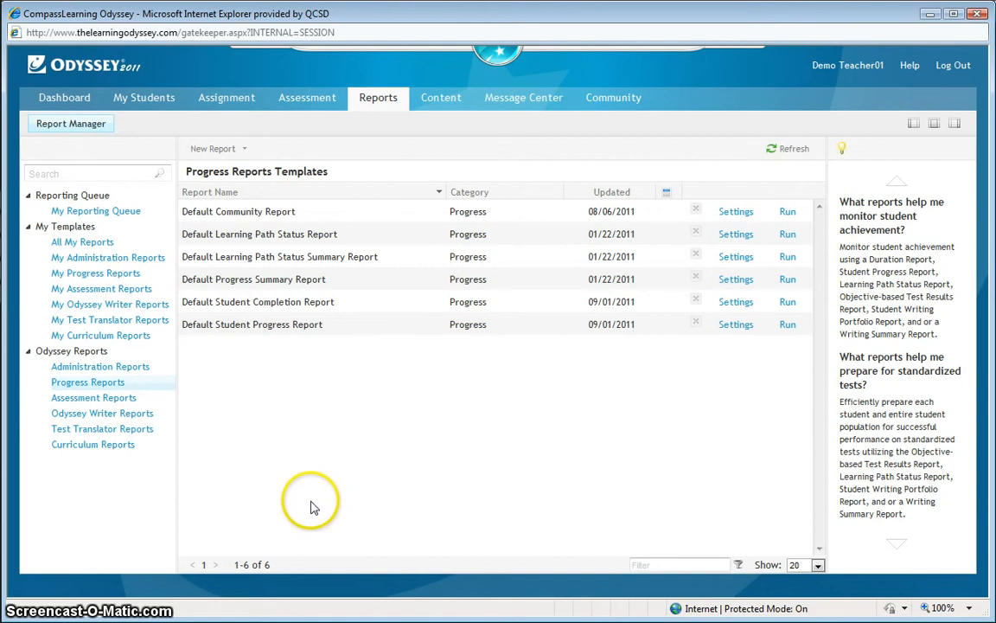
mouse_move(263, 491)
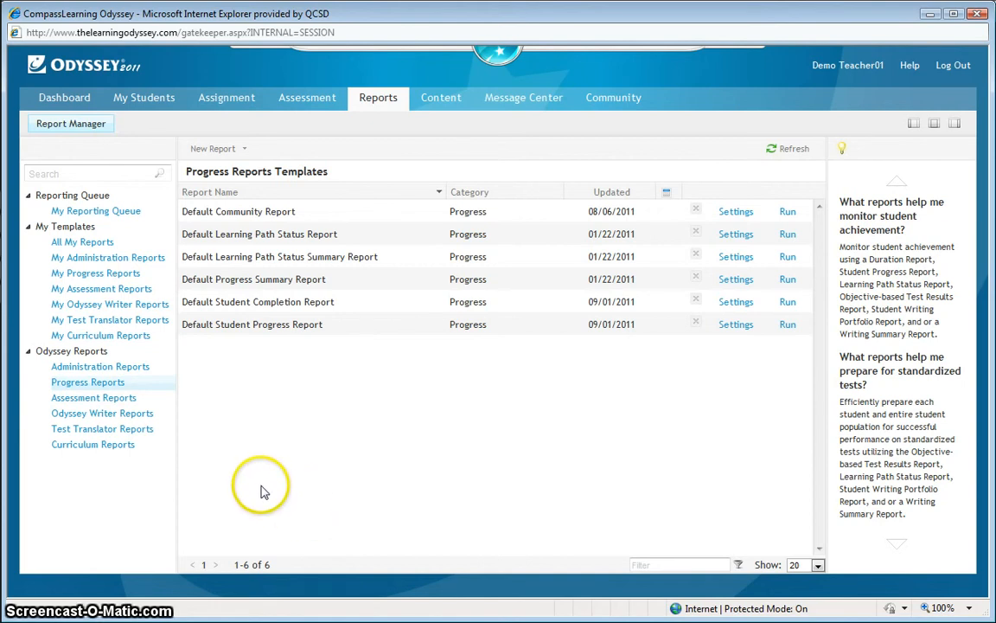
mouse_move(271, 487)
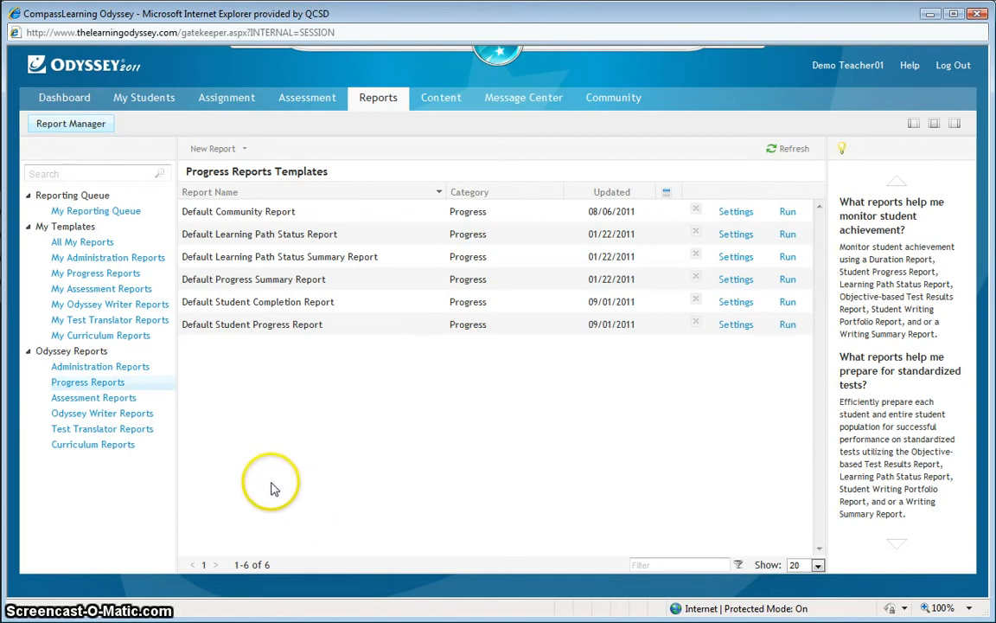
mouse_move(227, 97)
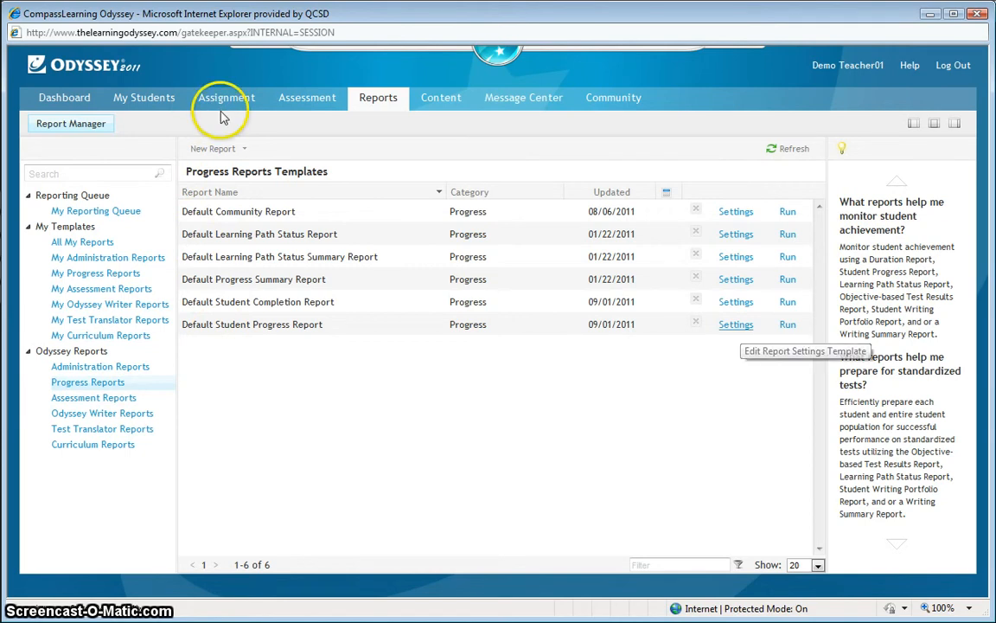
mouse_move(222, 122)
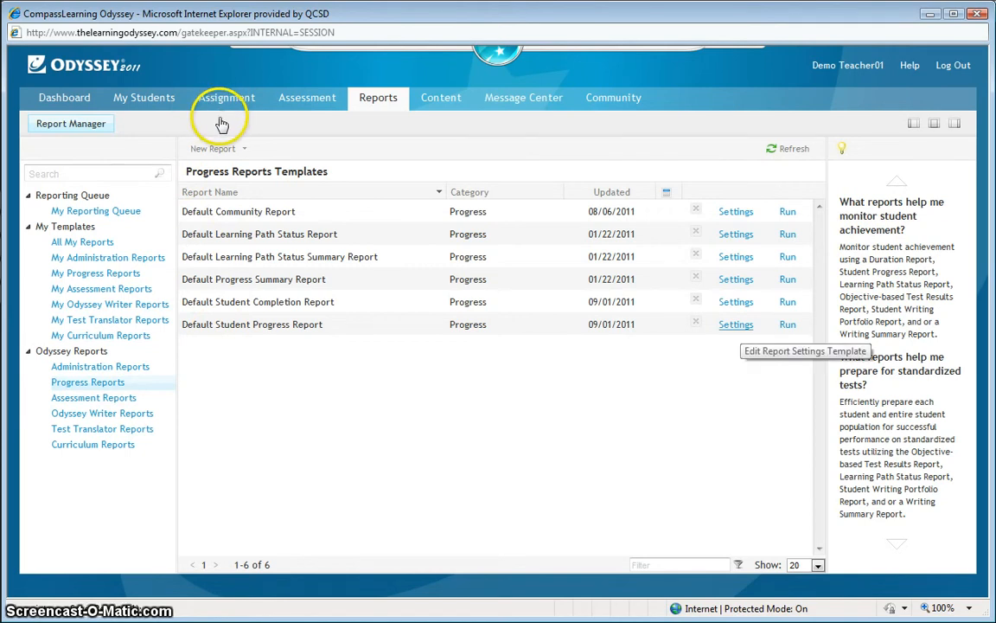
mouse_move(143, 428)
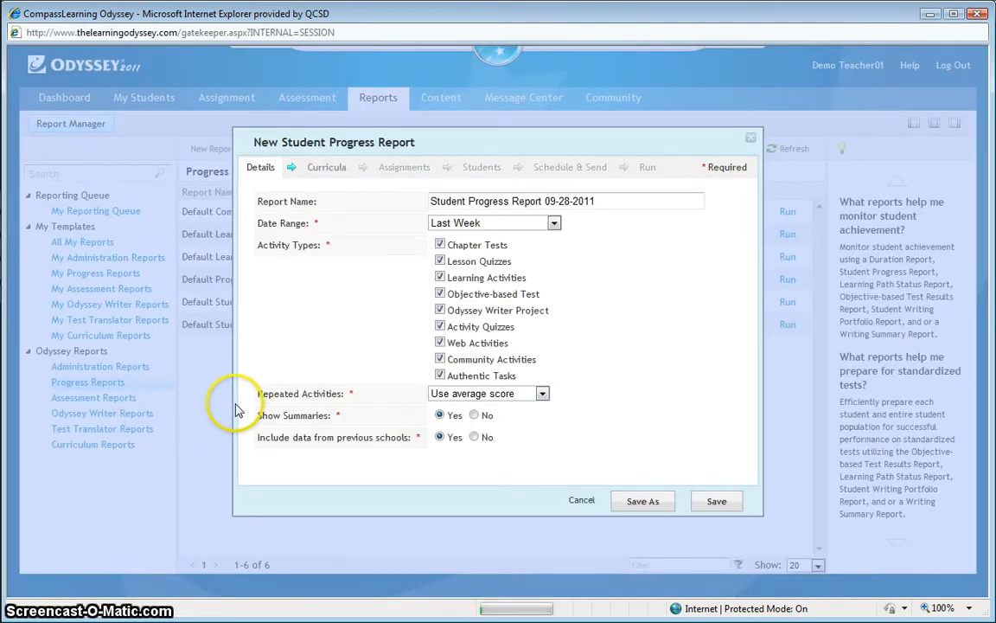
mouse_move(160, 241)
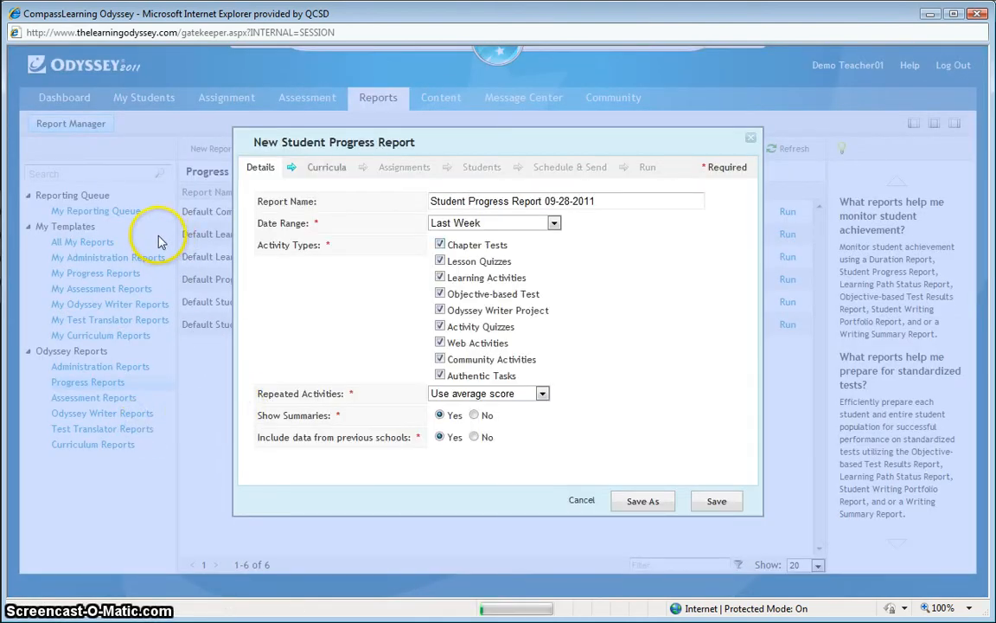
mouse_move(99, 243)
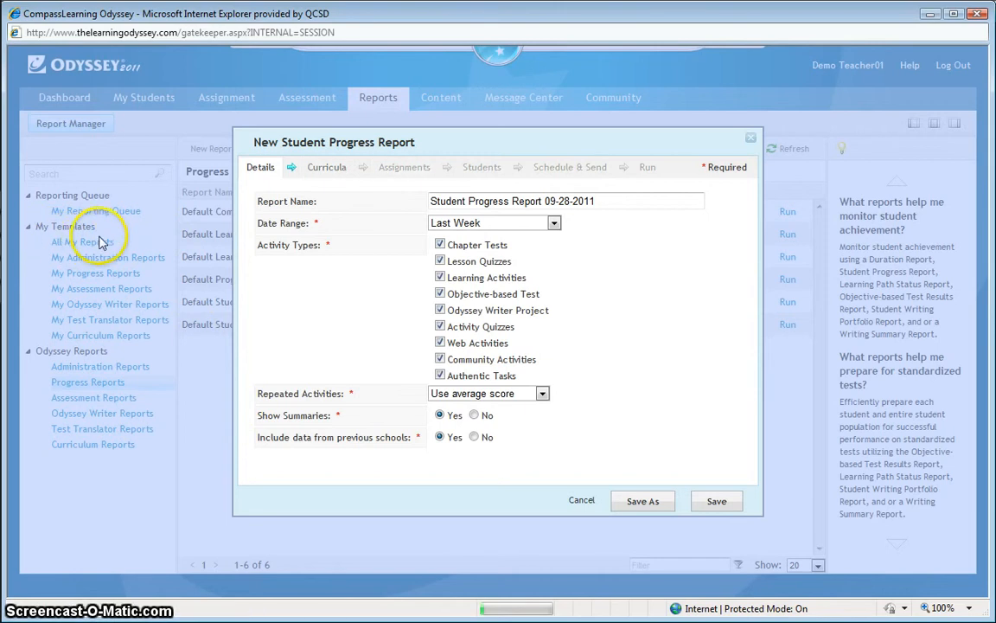
mouse_move(52, 245)
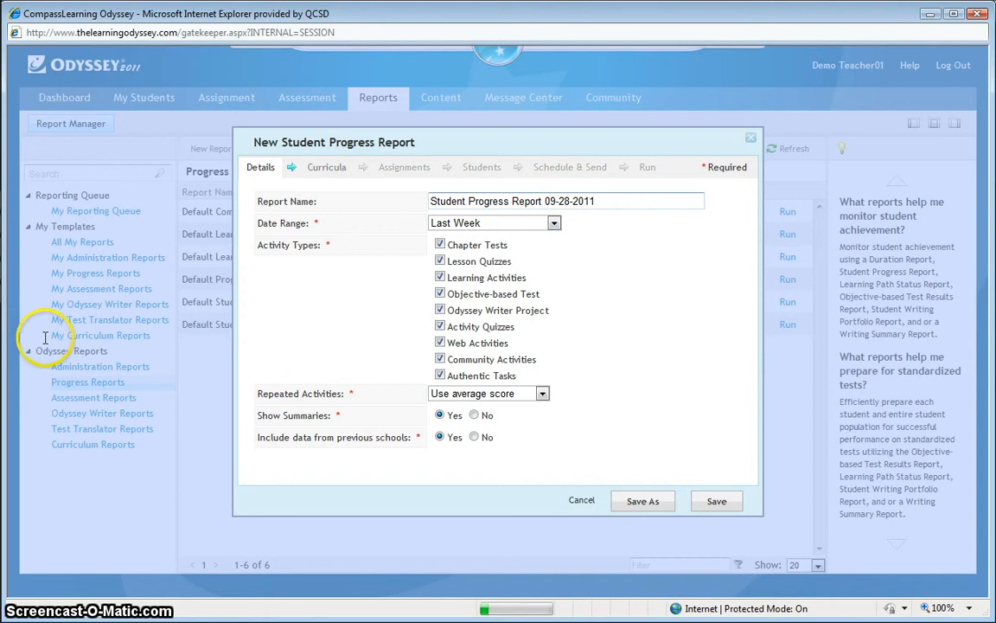
mouse_move(186, 420)
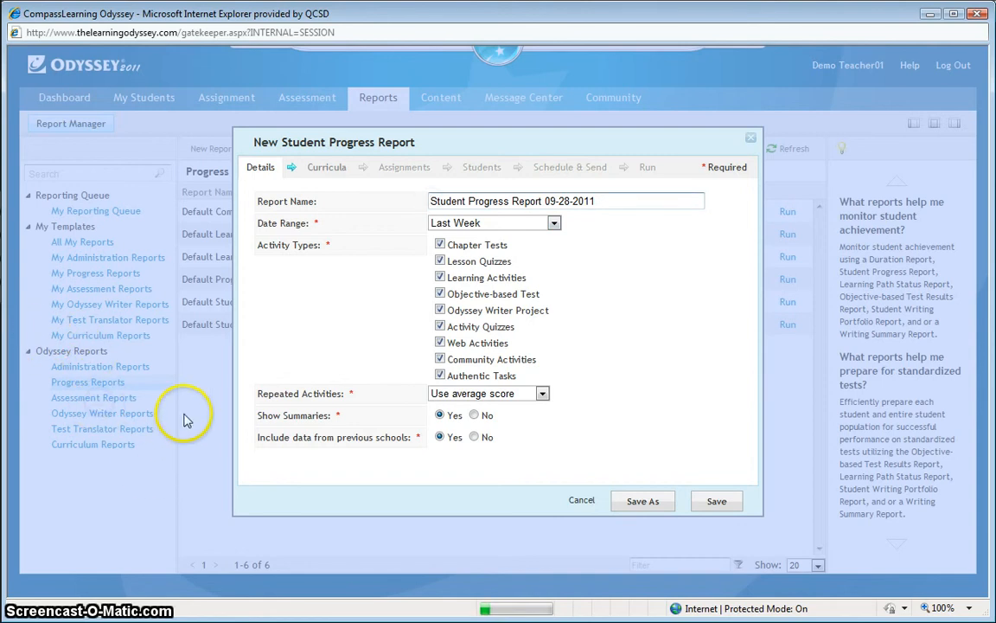
Prefix the report name with 'Charlie Brown' to make 'Charlie Brown Student Progress Report 09-28-2011'.
type("Char")
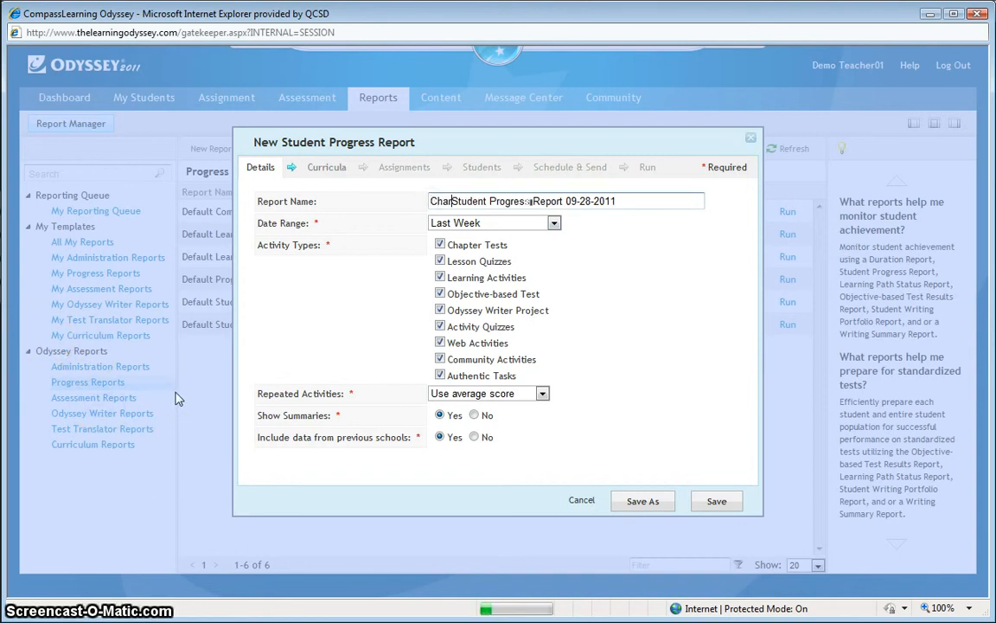
type("lie")
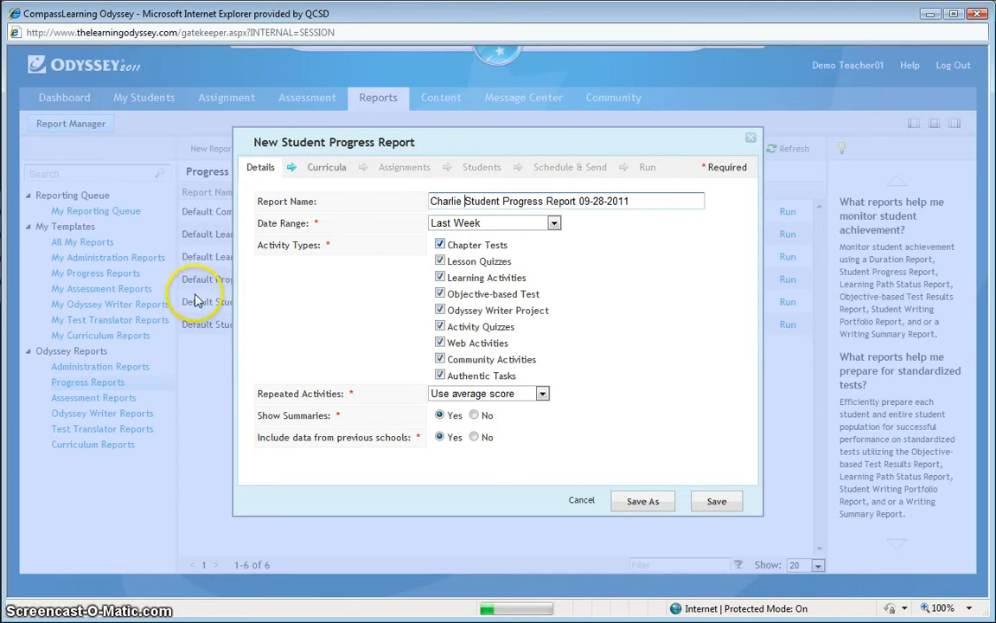
type("Brown")
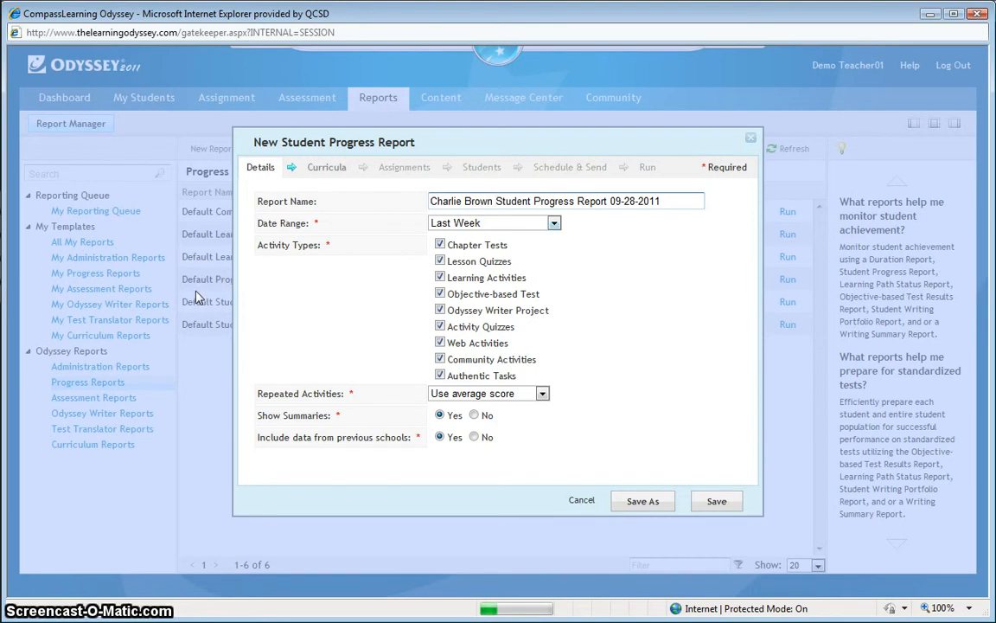
Set the date range to From [Selected] to Today, starting September 18, 2011.
left_click(553, 222)
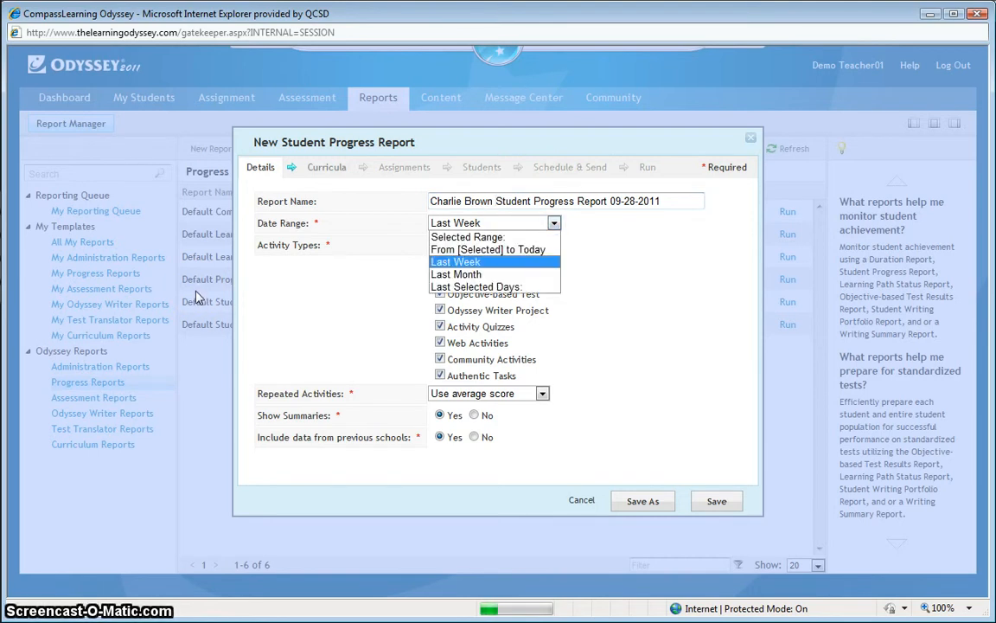
mouse_move(476, 286)
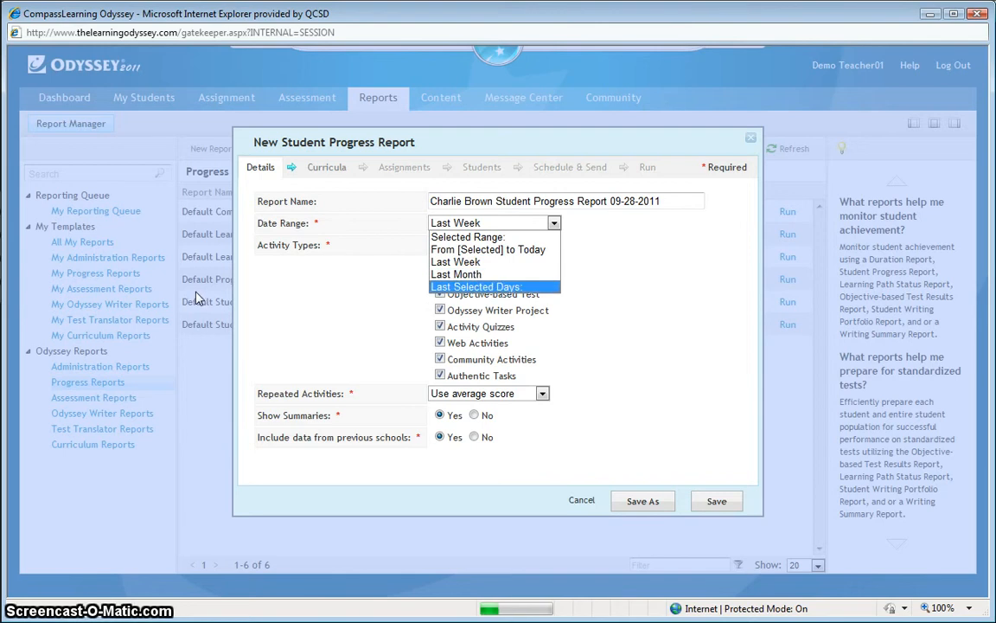
mouse_move(488, 249)
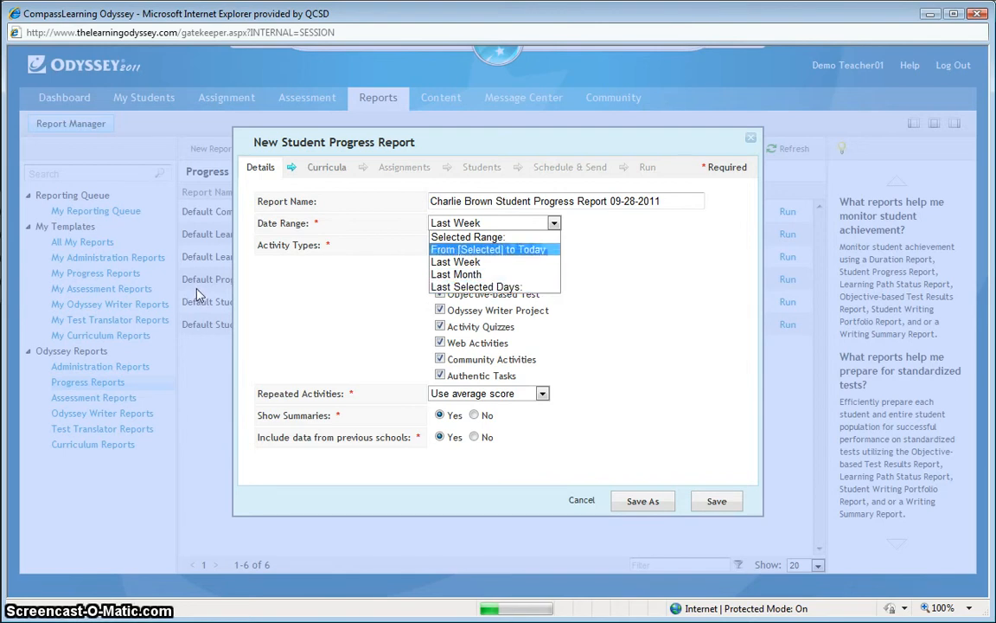
mouse_move(342, 298)
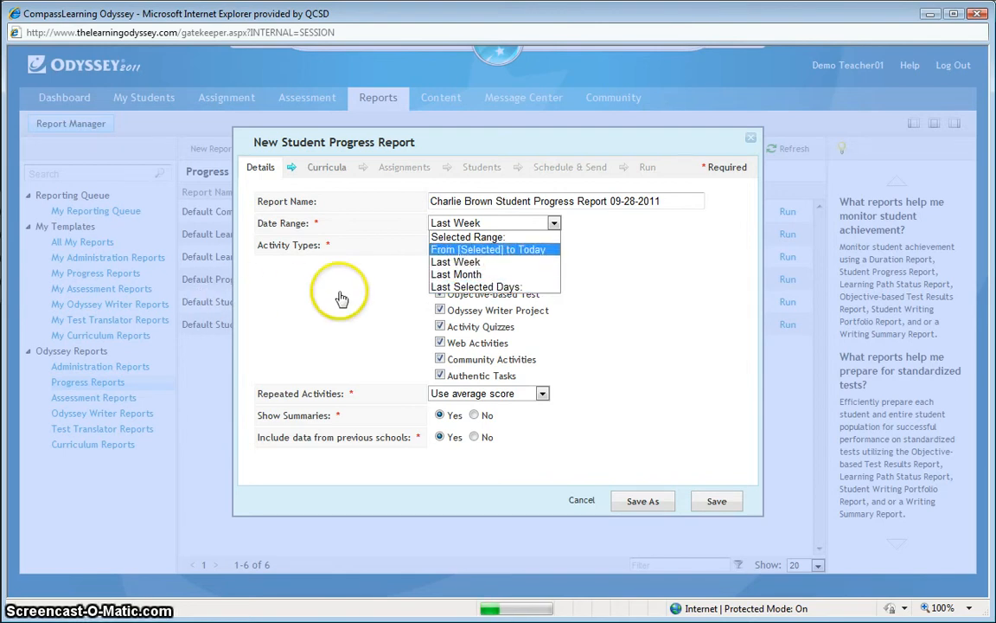
left_click(489, 249)
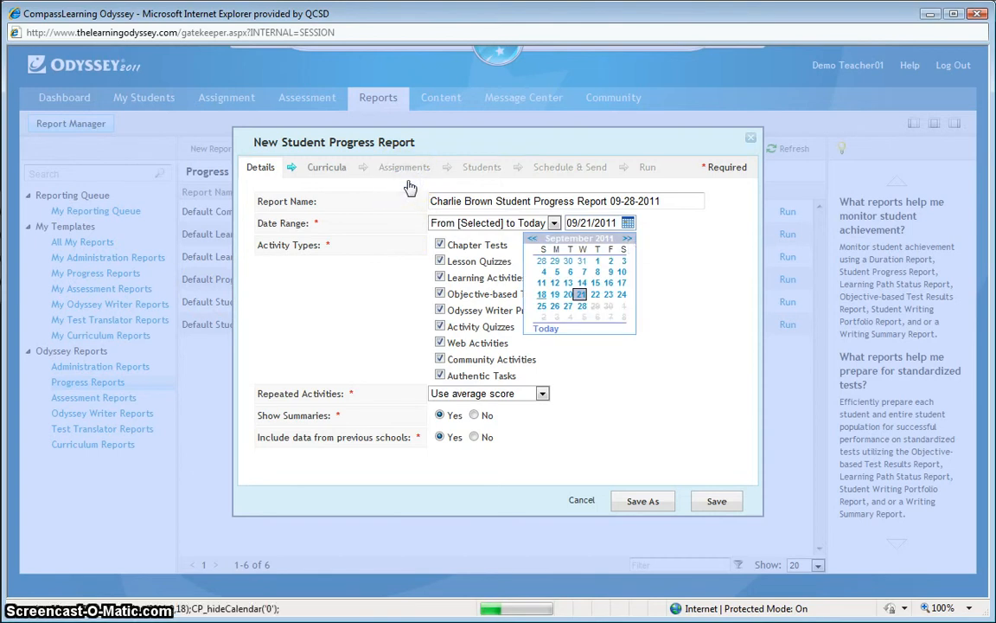
left_click(541, 294)
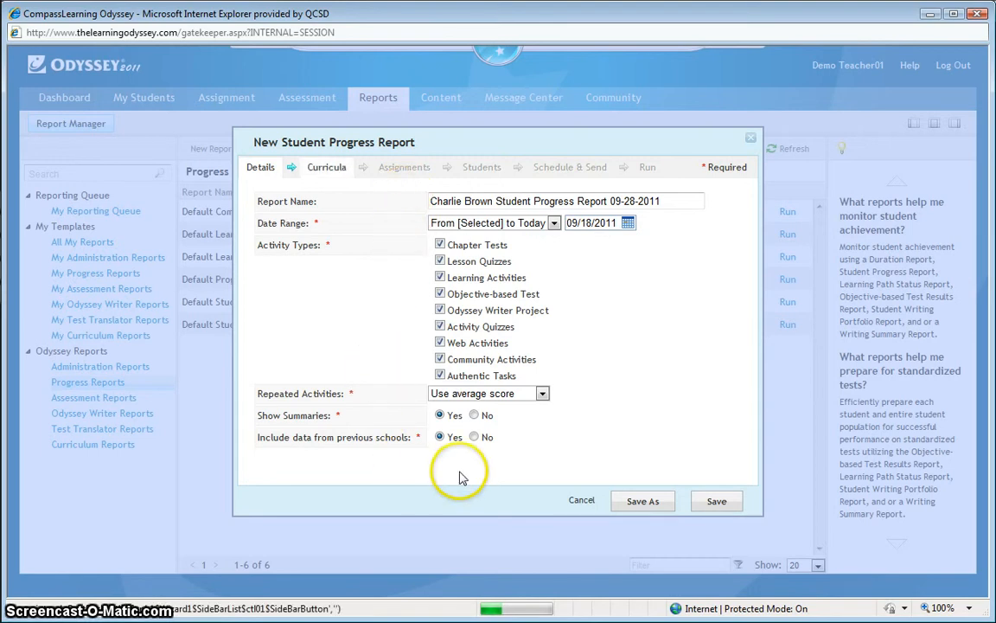
Keep all subjects and grades PreK through Middle School ticked on Curricula, then advance.
left_click(327, 167)
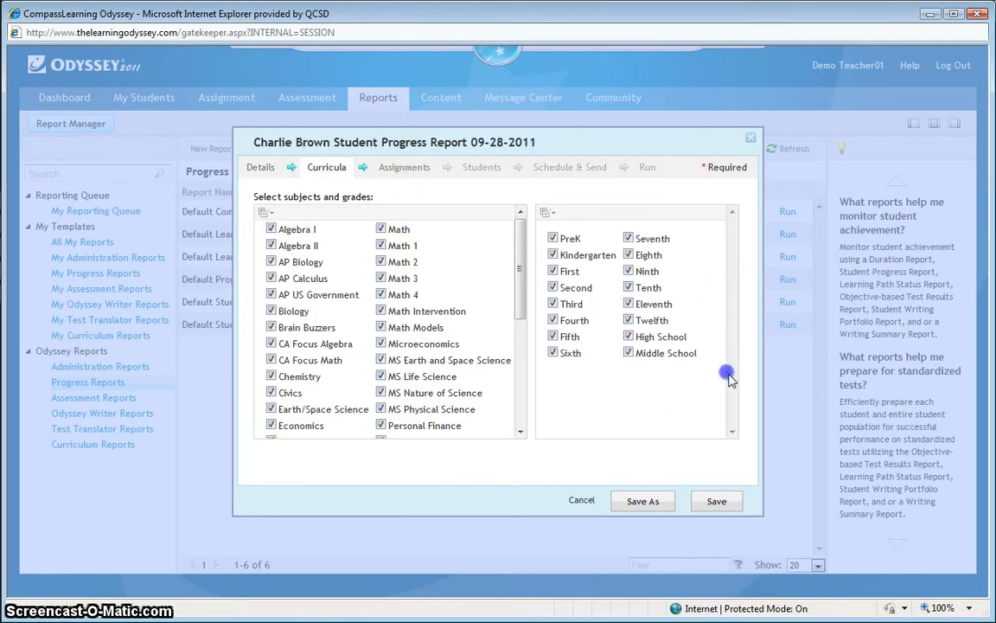
mouse_move(510, 302)
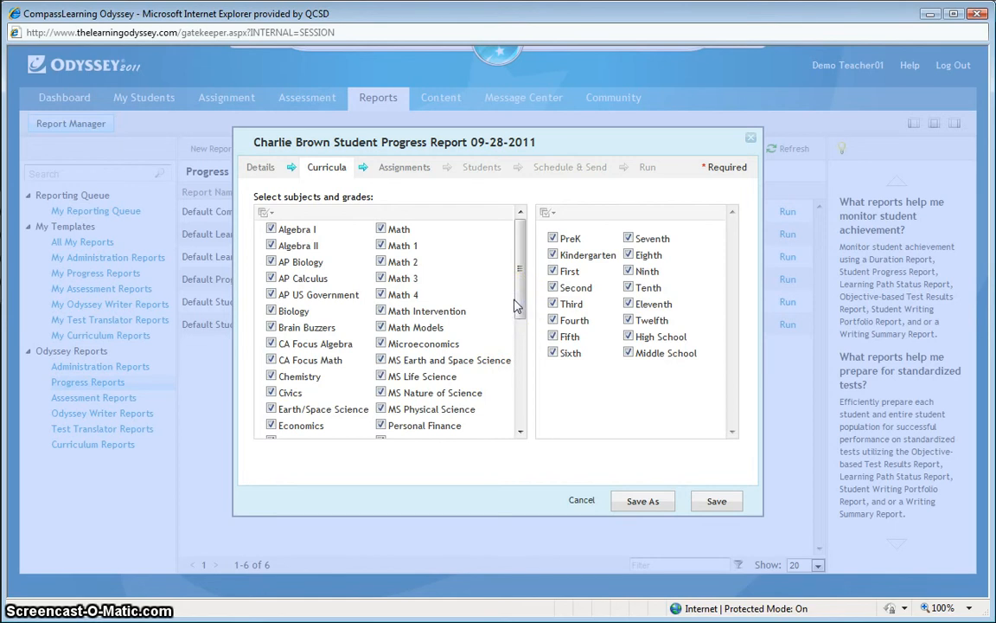
mouse_move(518, 307)
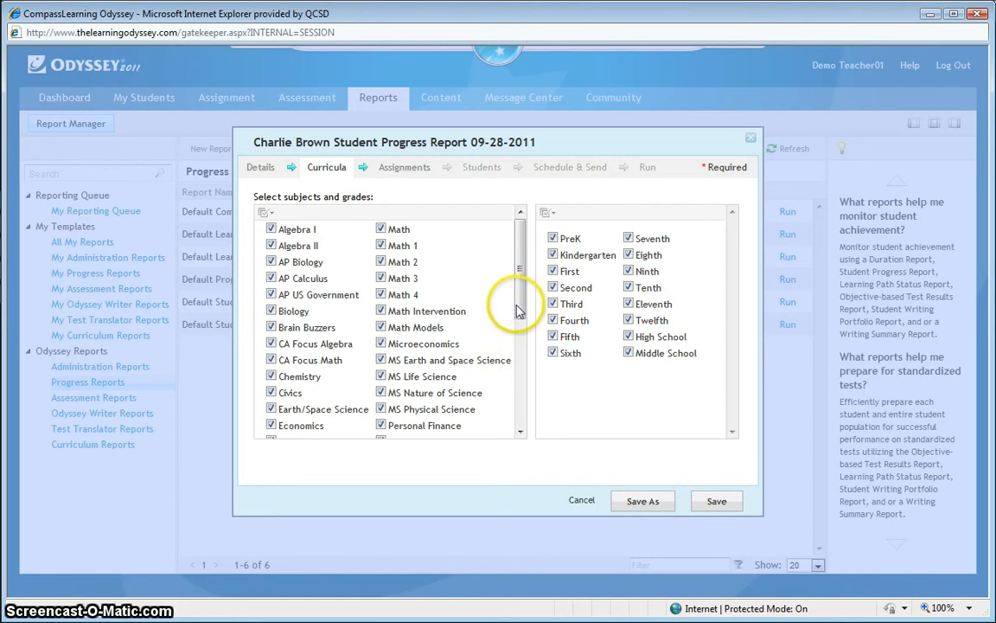
mouse_move(534, 327)
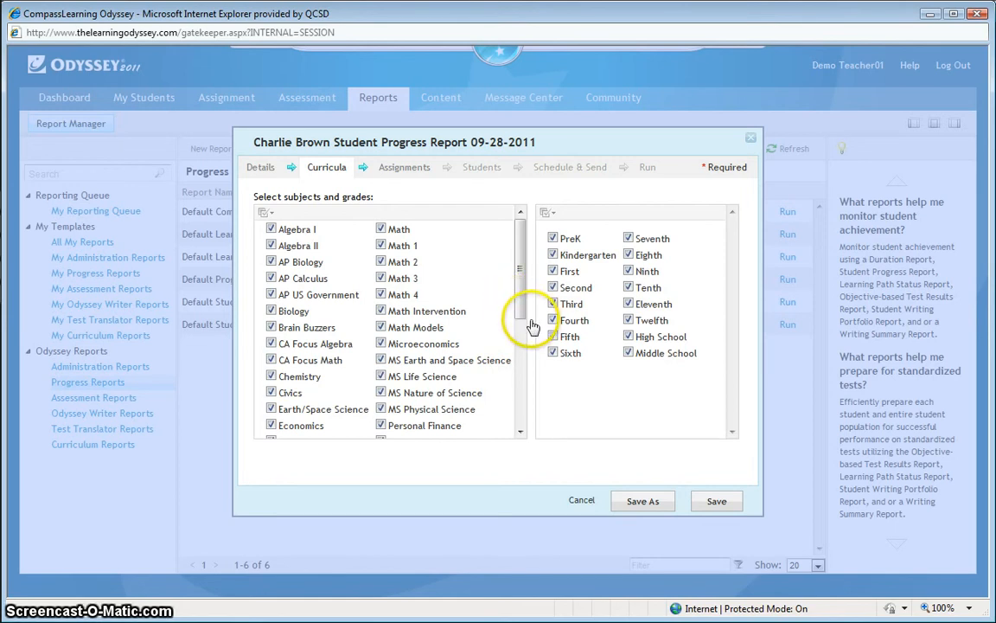
mouse_move(538, 391)
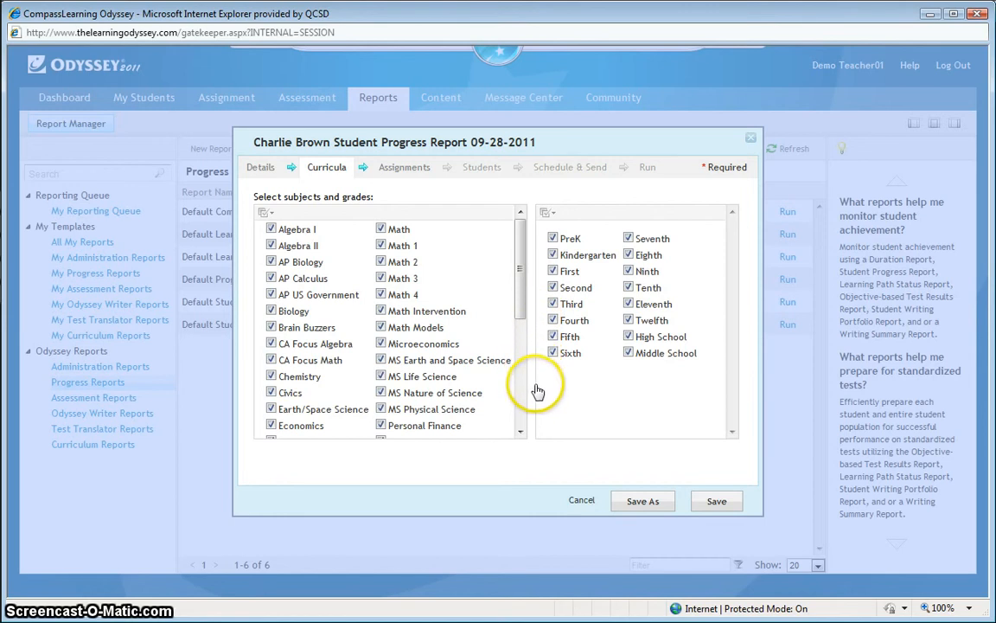
mouse_move(532, 402)
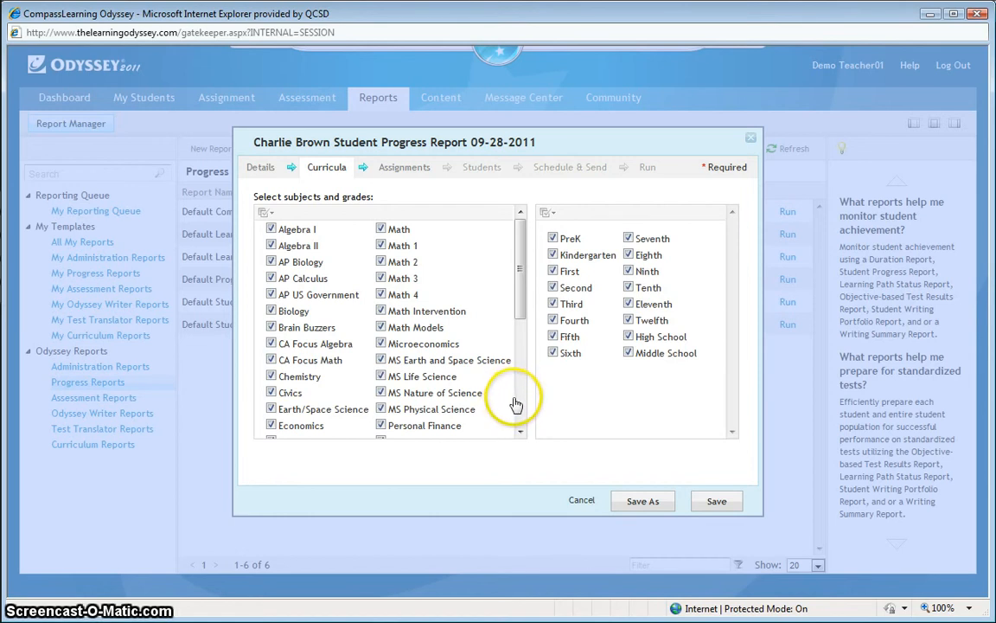
mouse_move(515, 401)
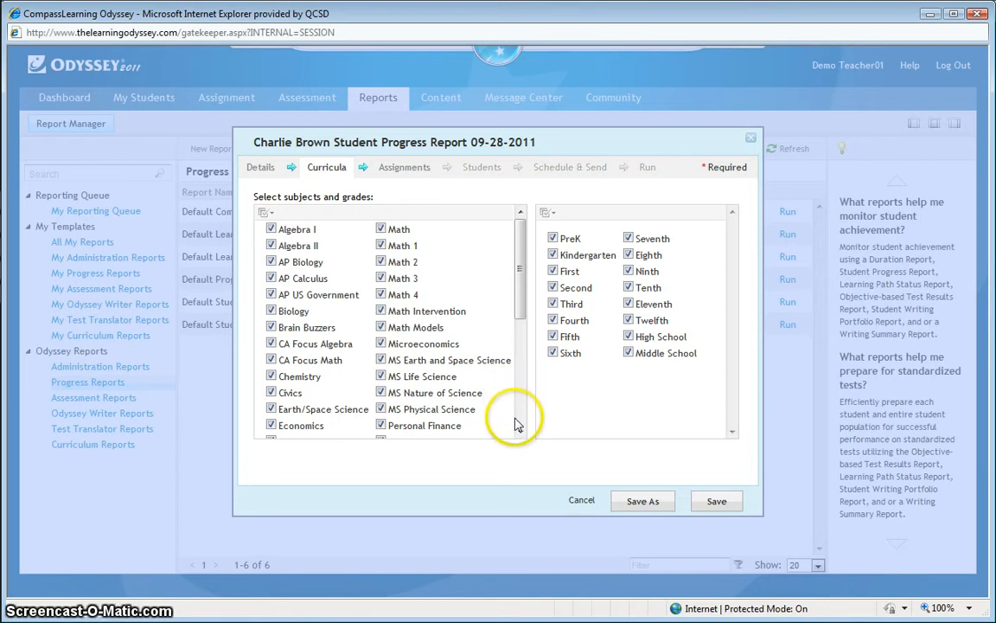
left_click(404, 167)
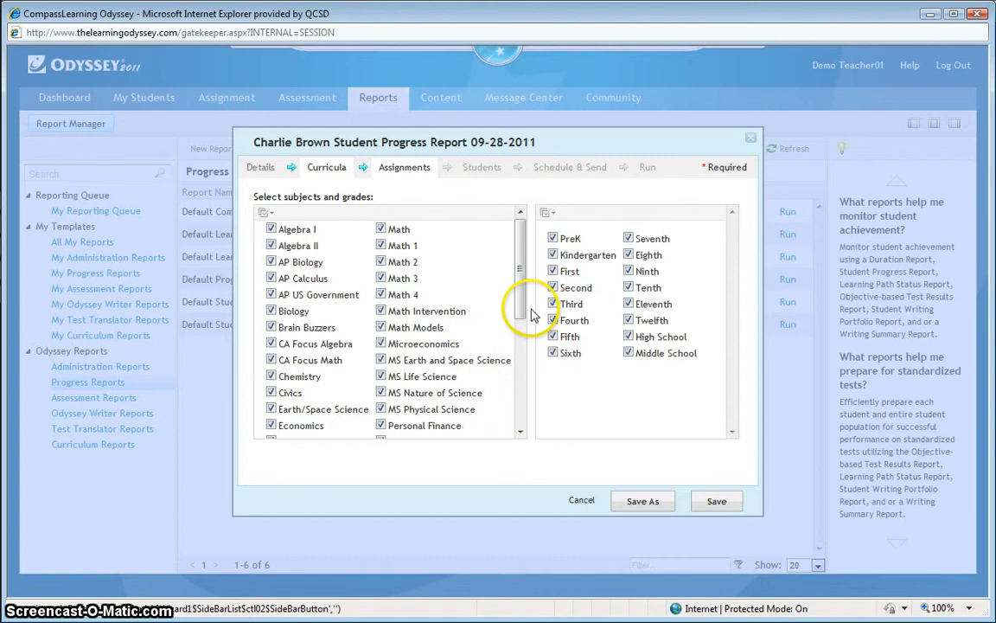
Keep All Work as the Assignments search option and continue.
left_click(404, 167)
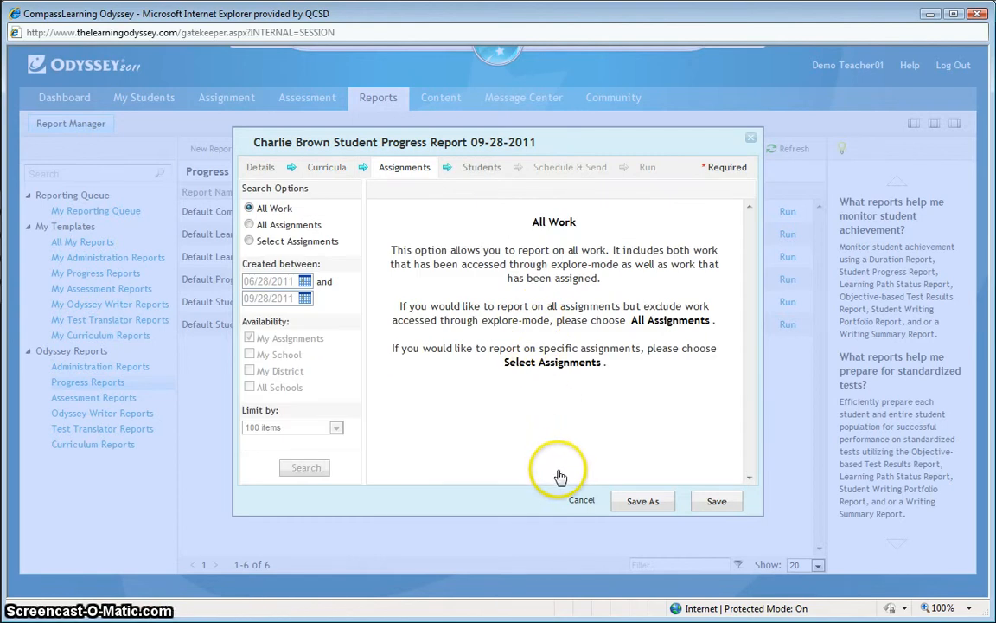
mouse_move(718, 430)
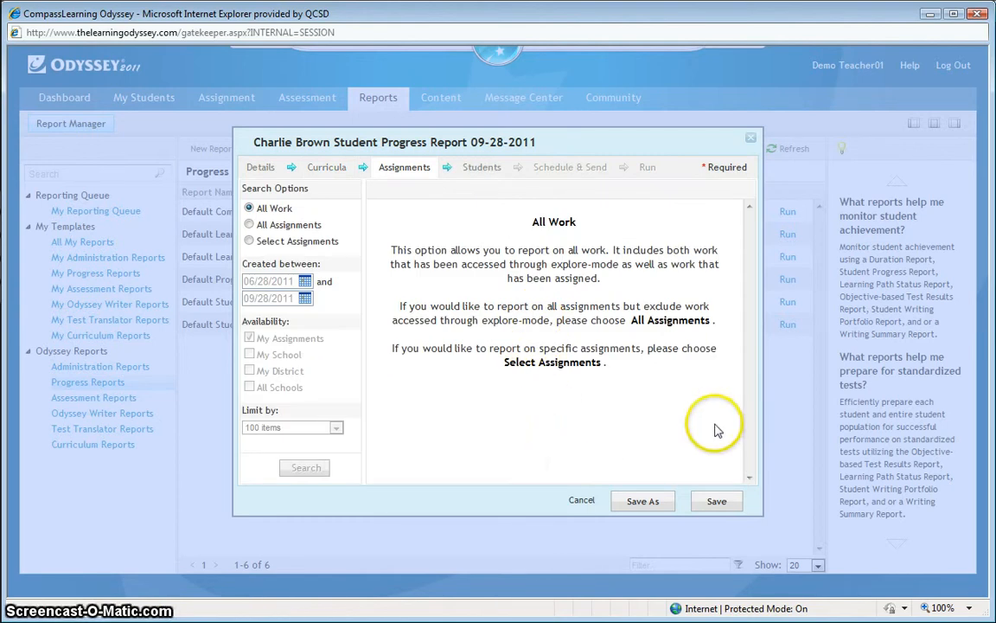
mouse_move(595, 387)
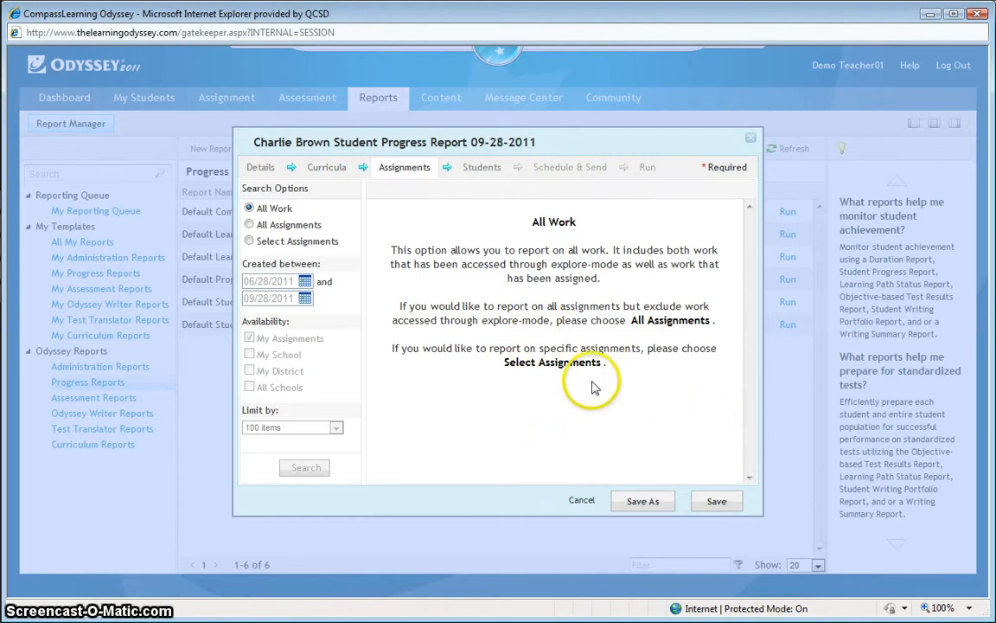
mouse_move(467, 260)
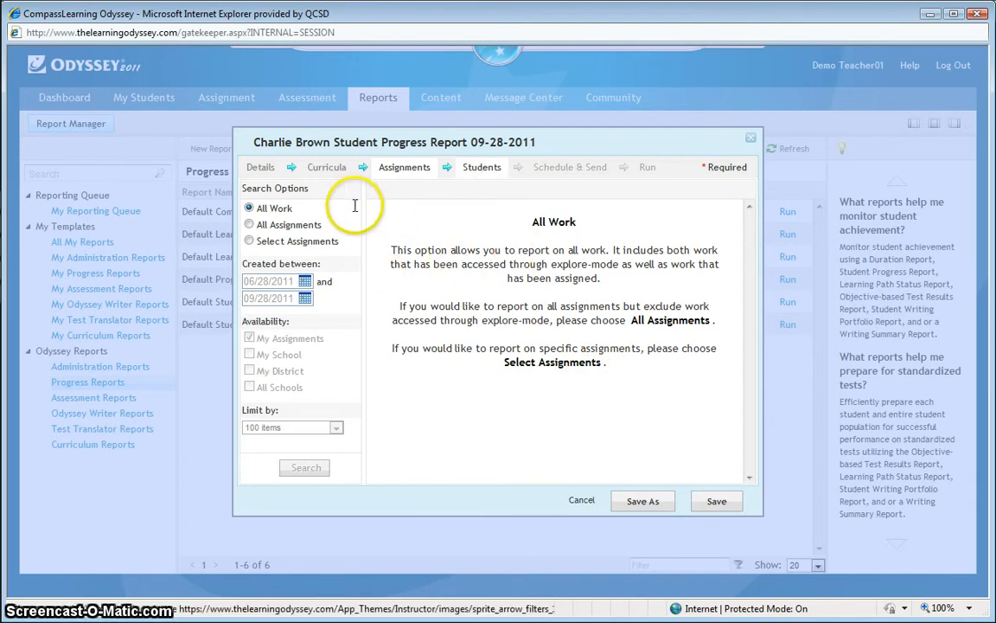
On the Students step, list My Students under My Classes for adding.
left_click(481, 166)
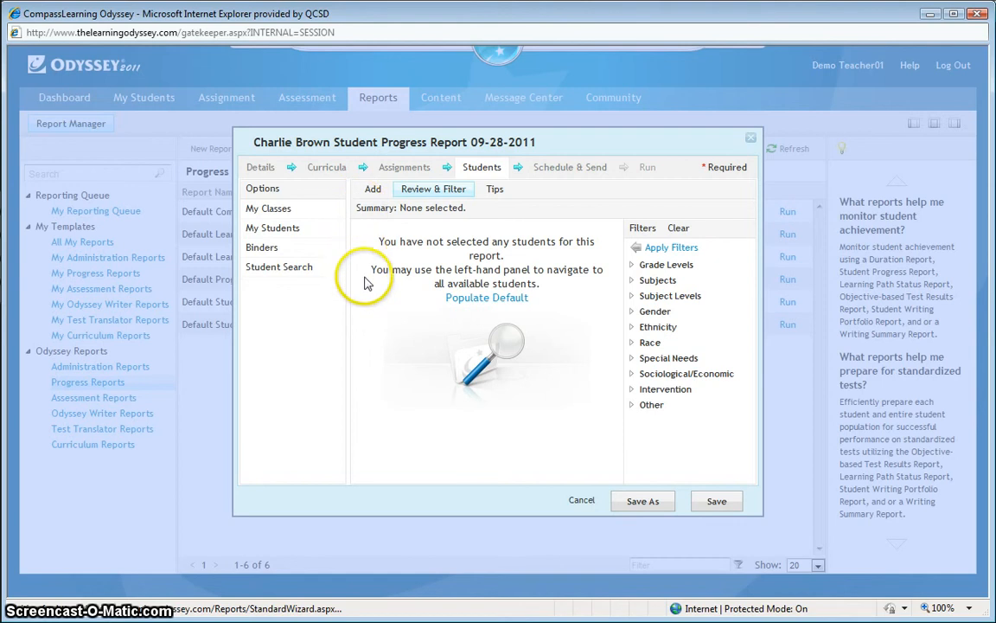
mouse_move(374, 377)
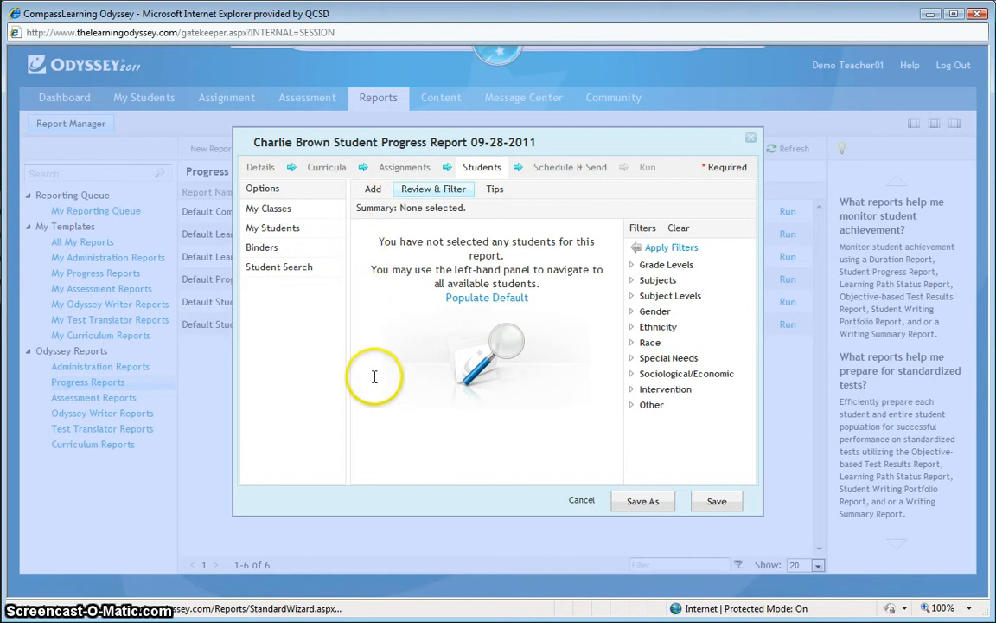
mouse_move(510, 476)
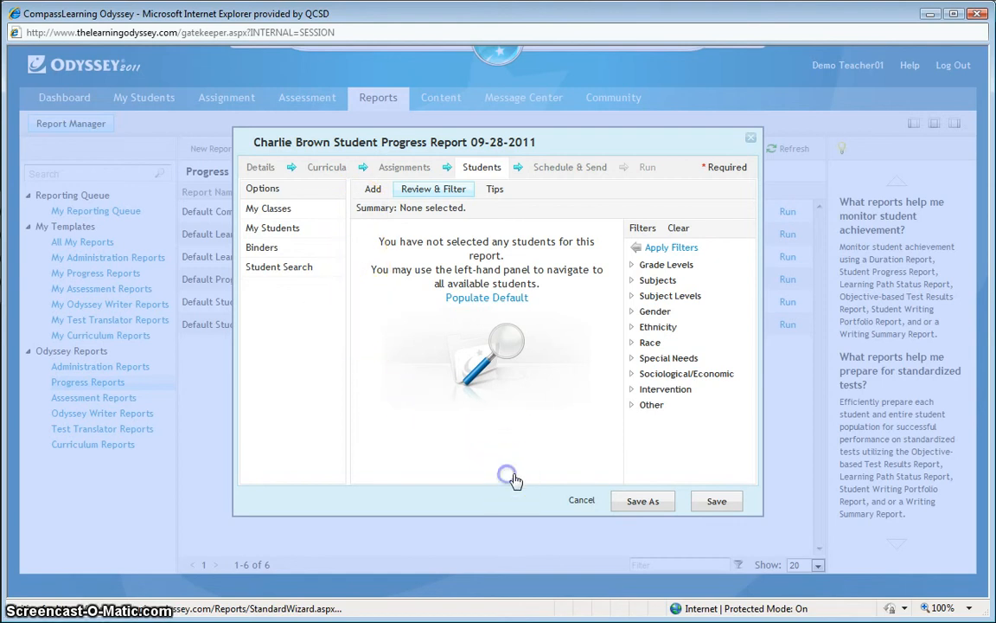
left_click(268, 208)
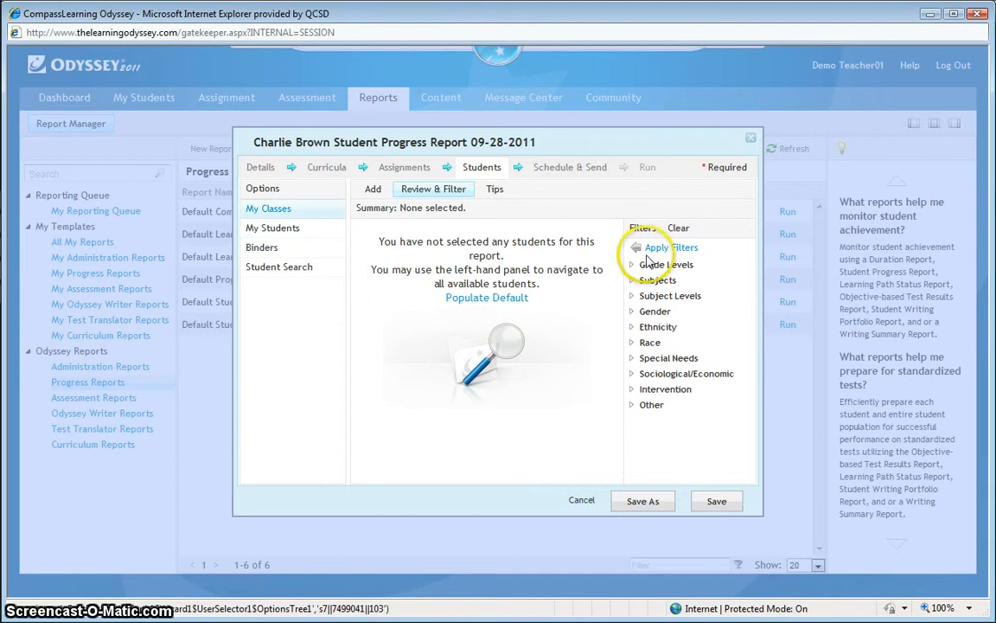
mouse_move(161, 128)
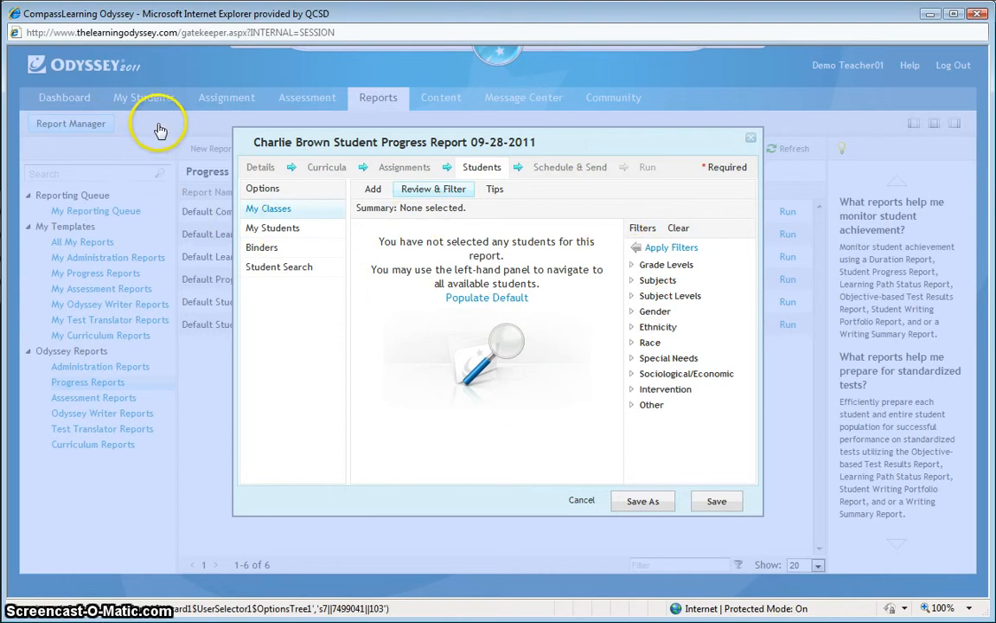
left_click(272, 228)
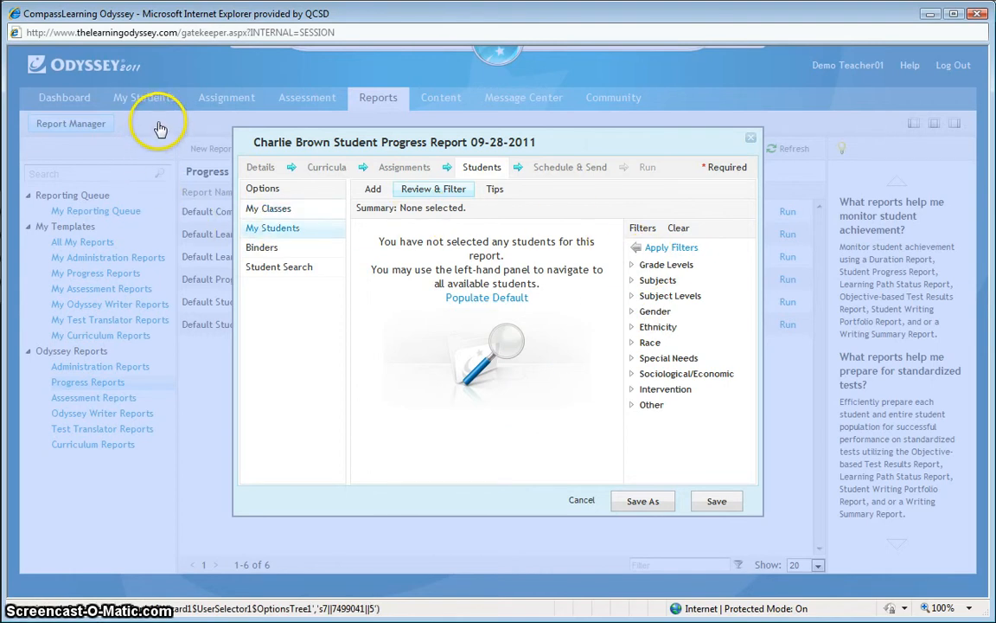
left_click(262, 247)
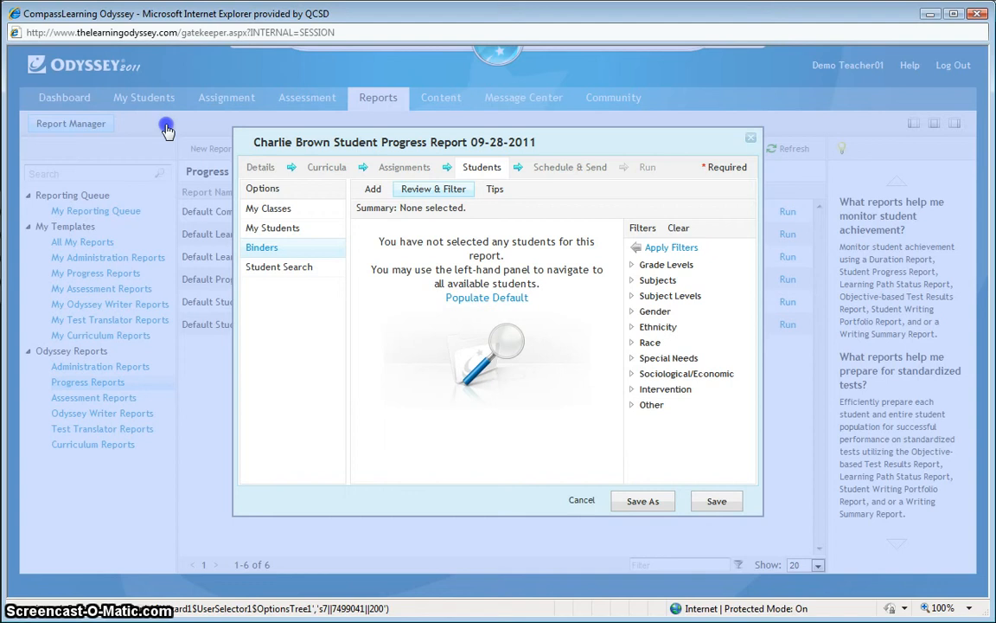
left_click(273, 227)
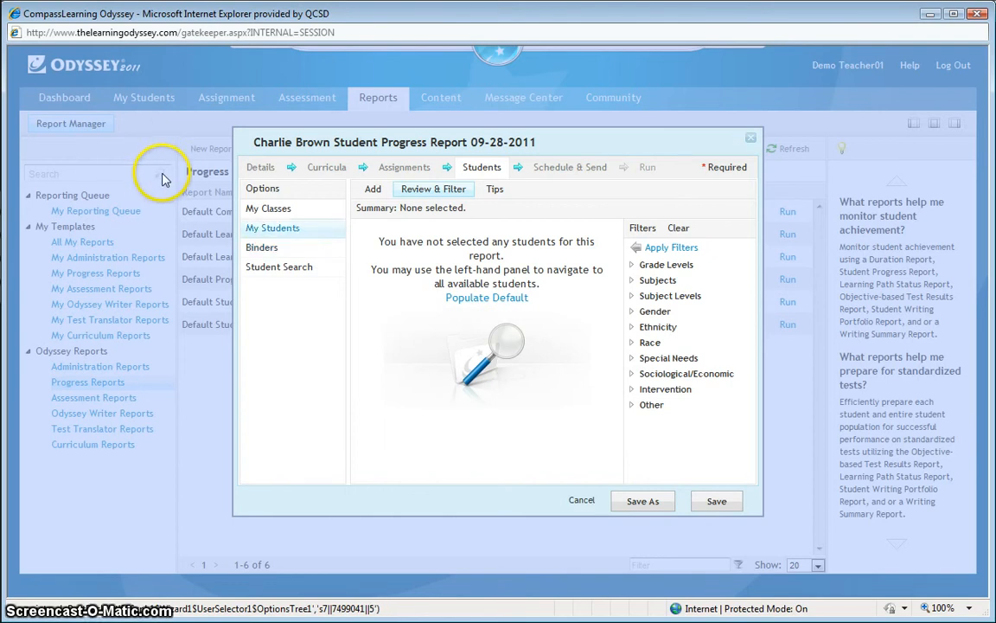
mouse_move(166, 132)
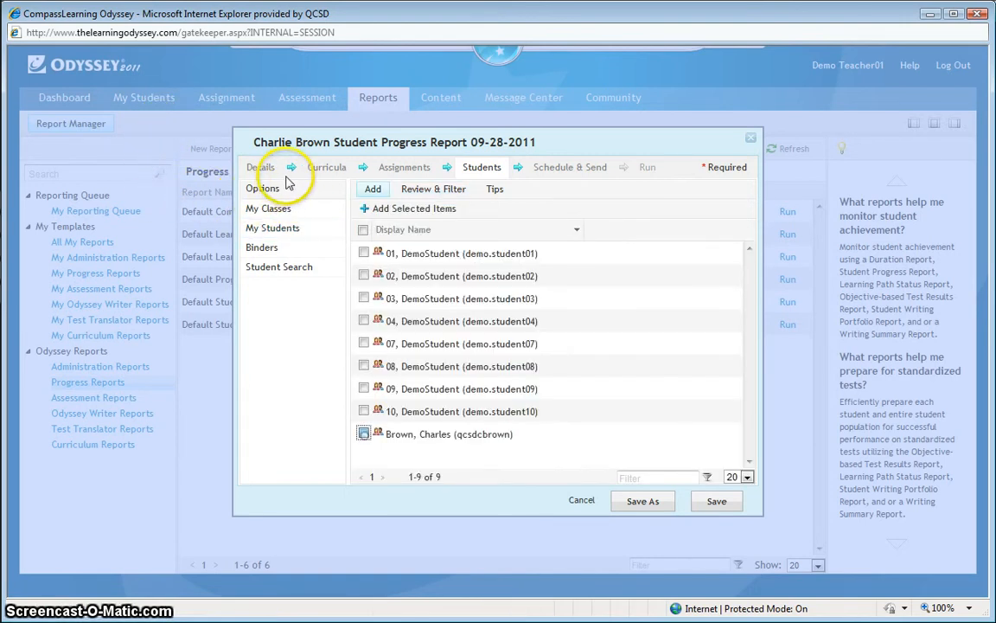
left_click(364, 433)
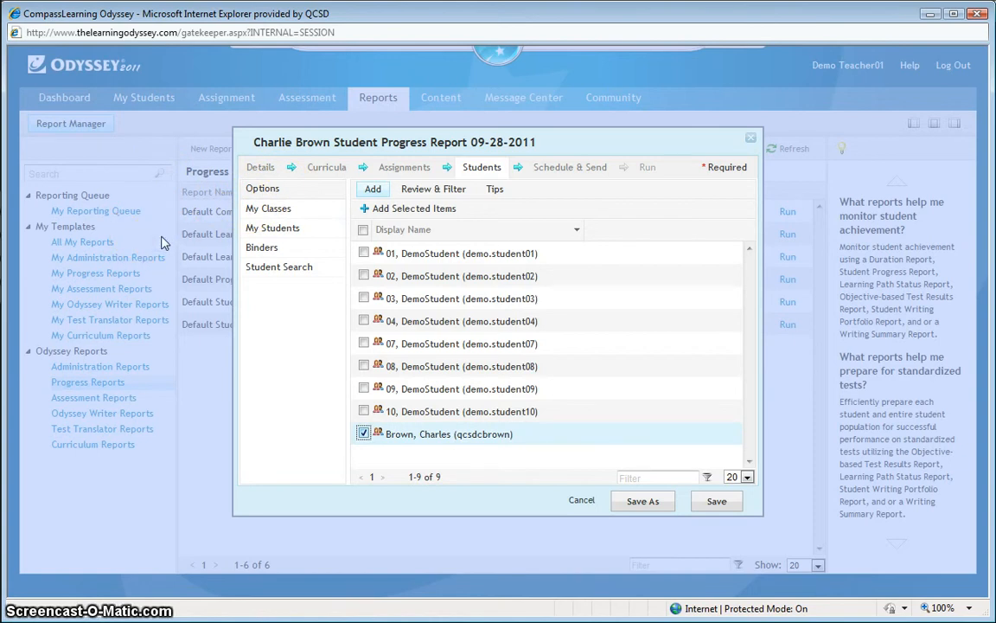
mouse_move(179, 301)
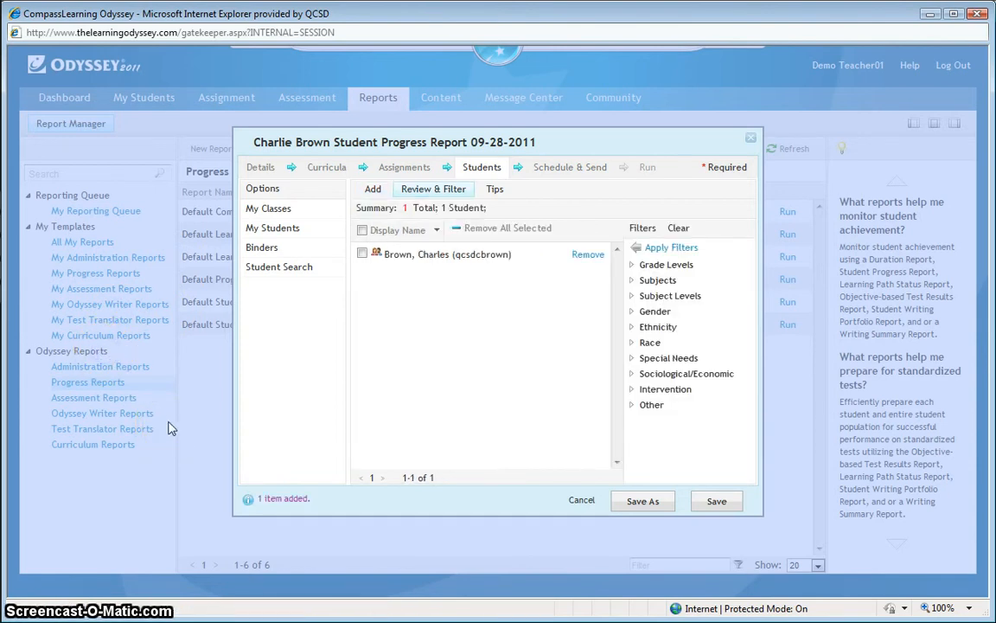
mouse_move(198, 327)
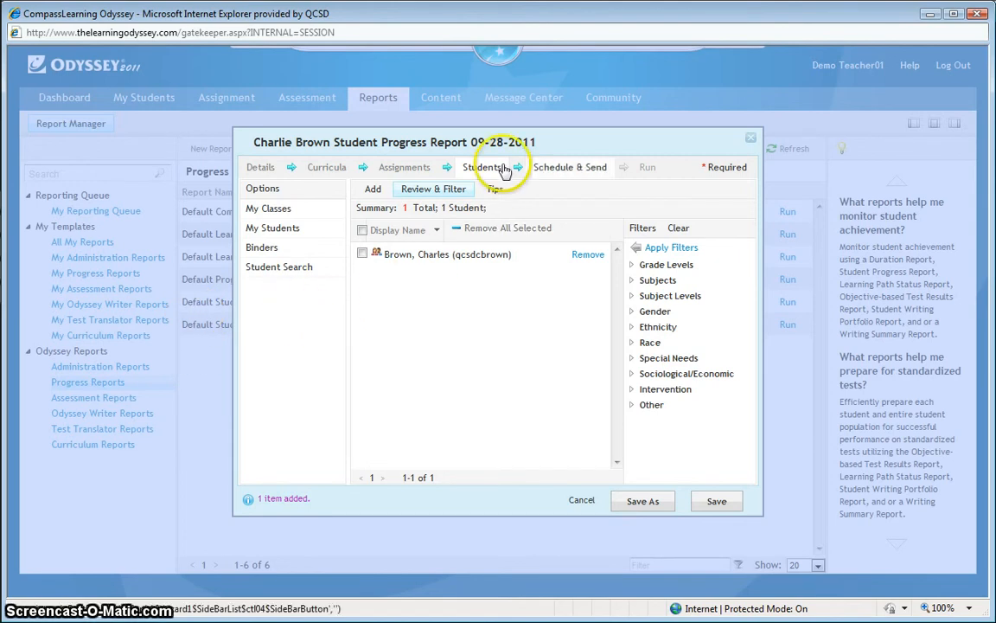
mouse_move(514, 195)
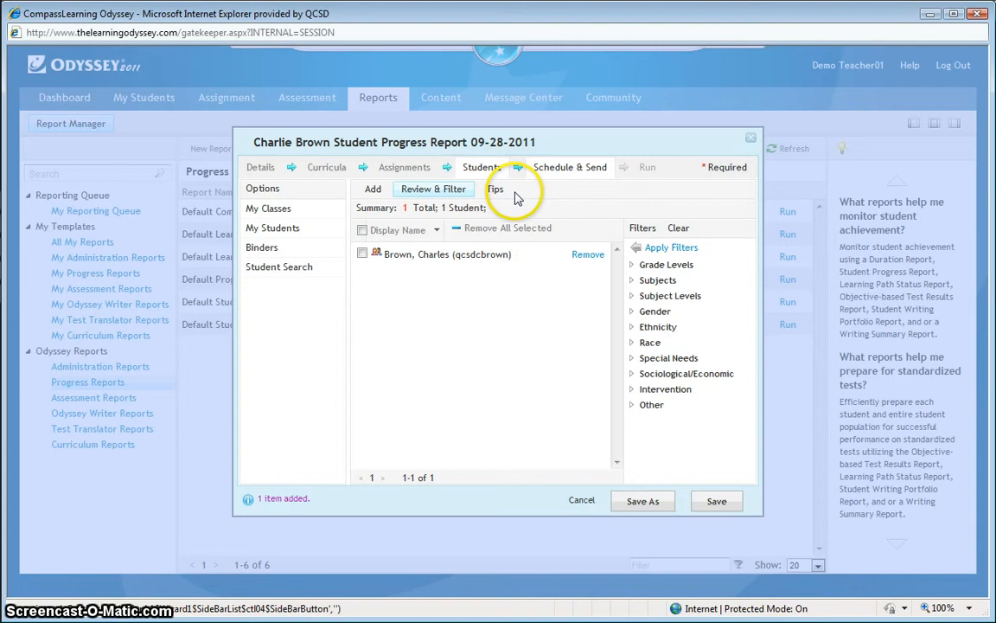
mouse_move(561, 193)
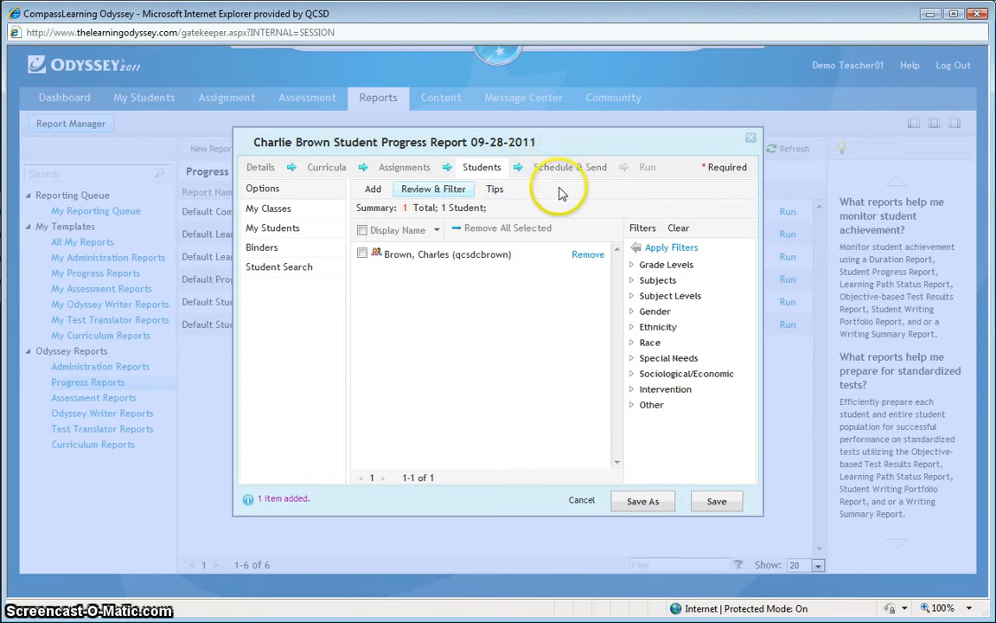
mouse_move(95, 266)
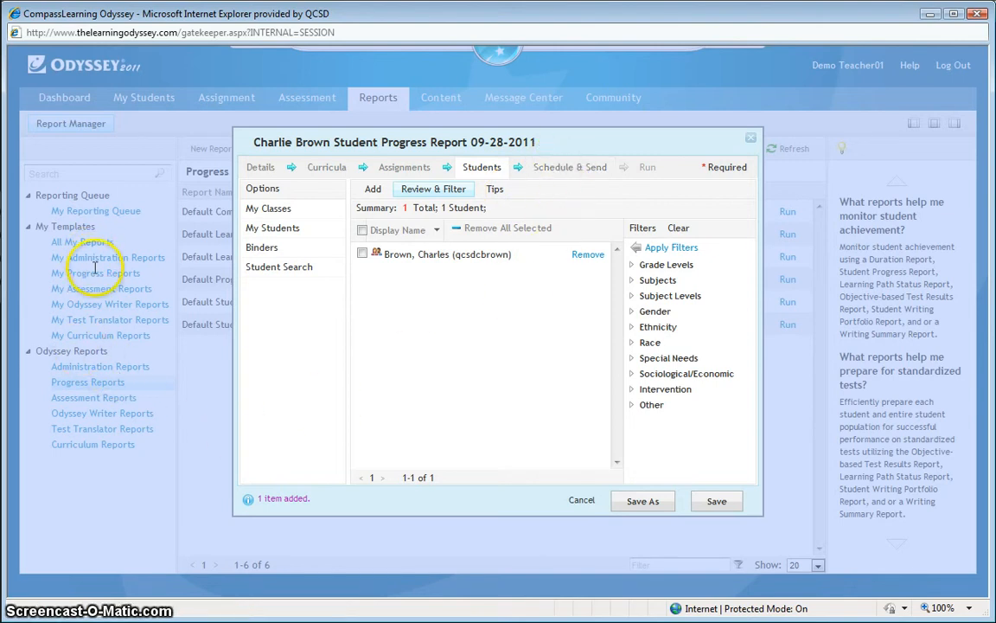
mouse_move(94, 348)
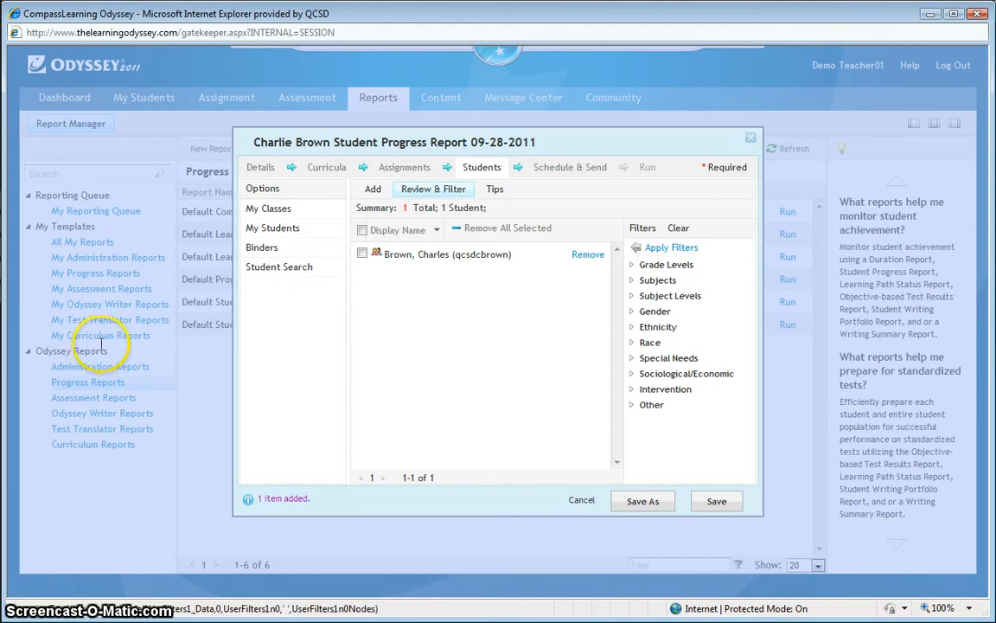
left_click(666, 264)
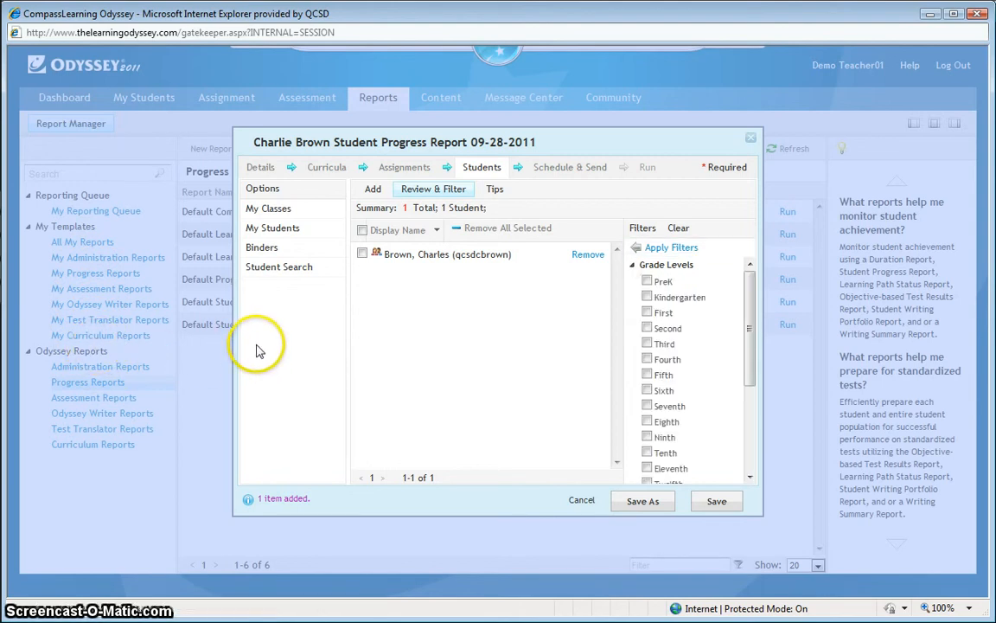
scroll("down", 3)
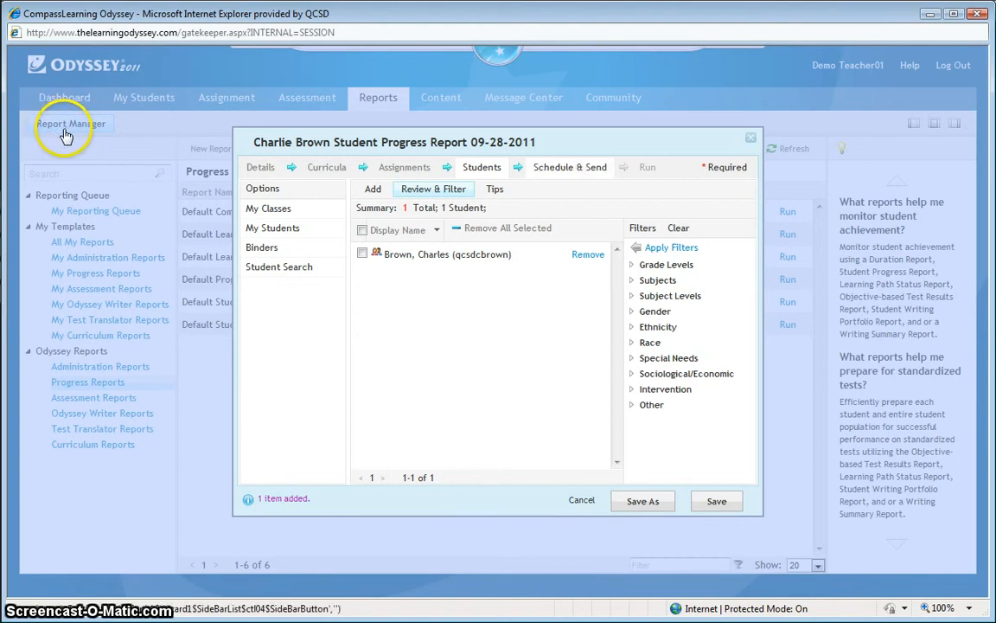
Go to the Schedule & Send step to attach a PDF file.
left_click(570, 167)
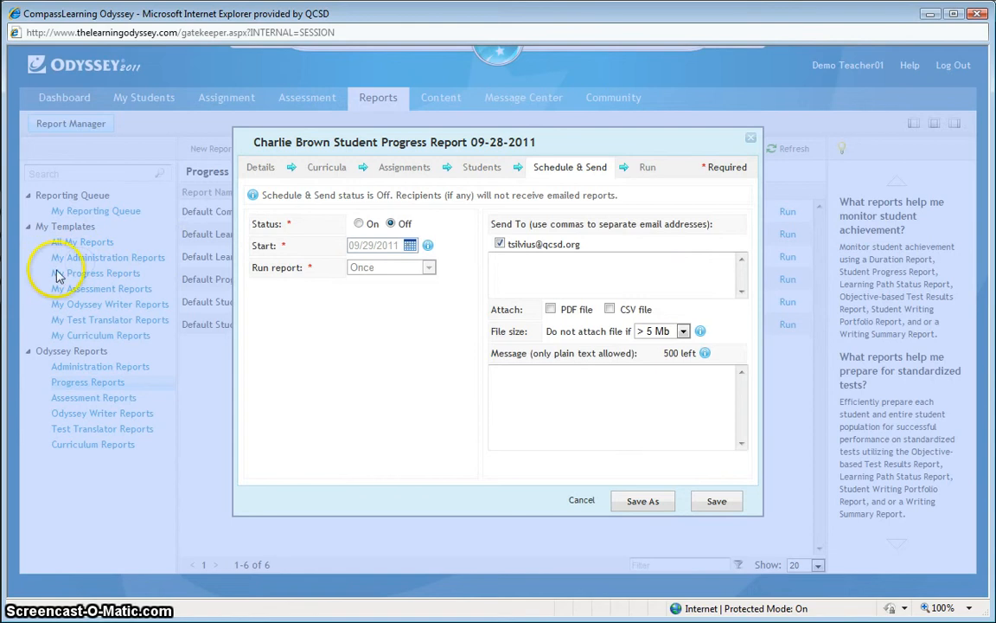
mouse_move(111, 271)
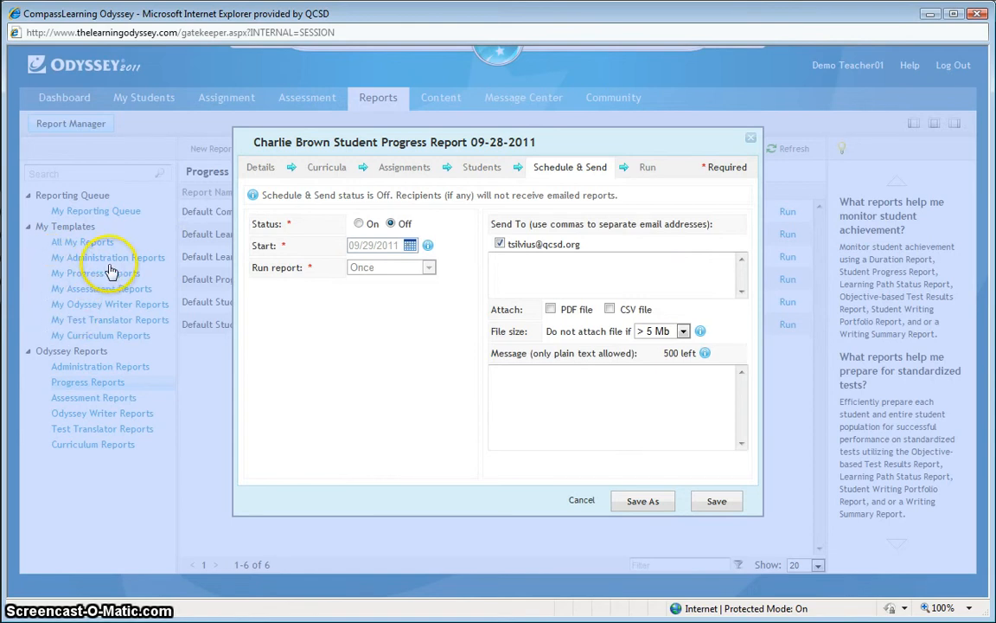
mouse_move(155, 268)
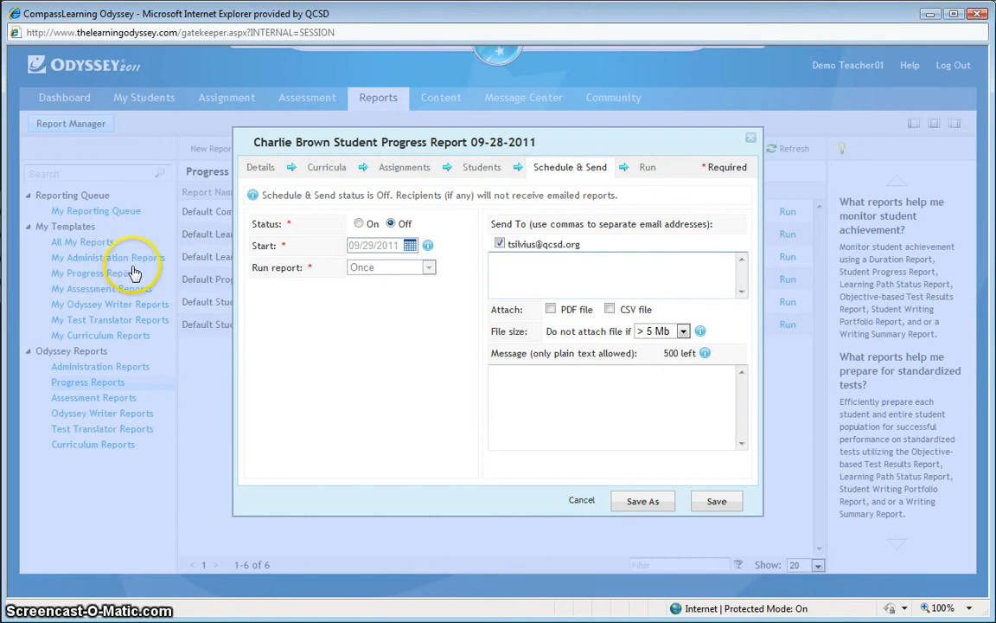
mouse_move(162, 275)
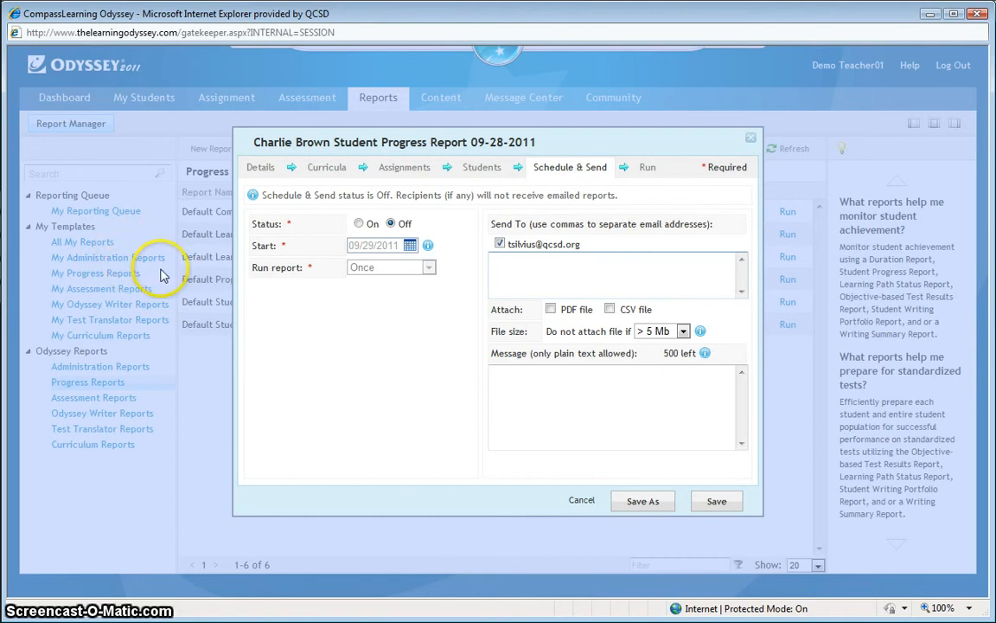
mouse_move(344, 268)
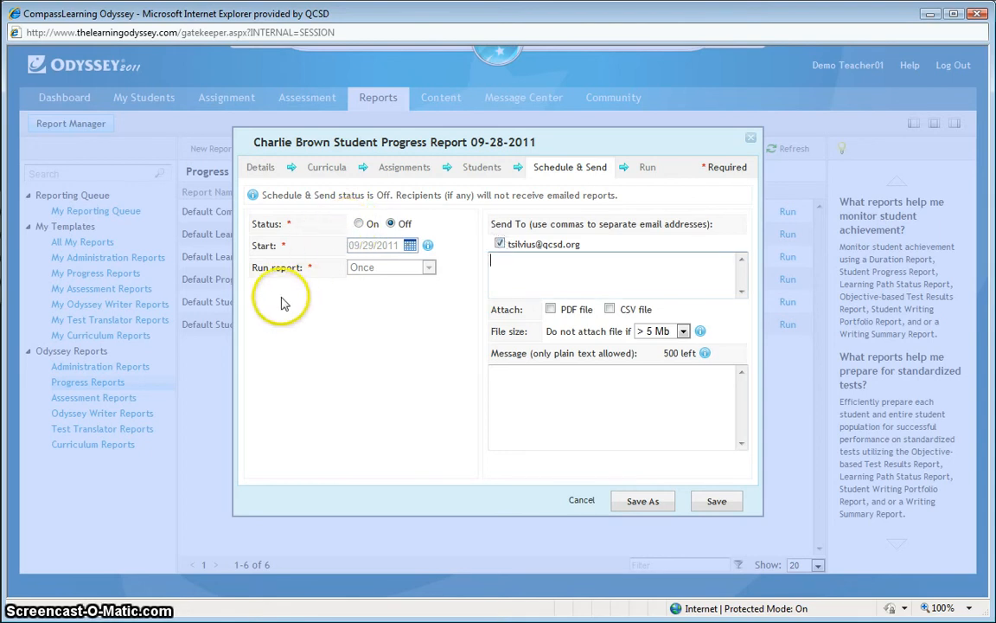
mouse_move(171, 285)
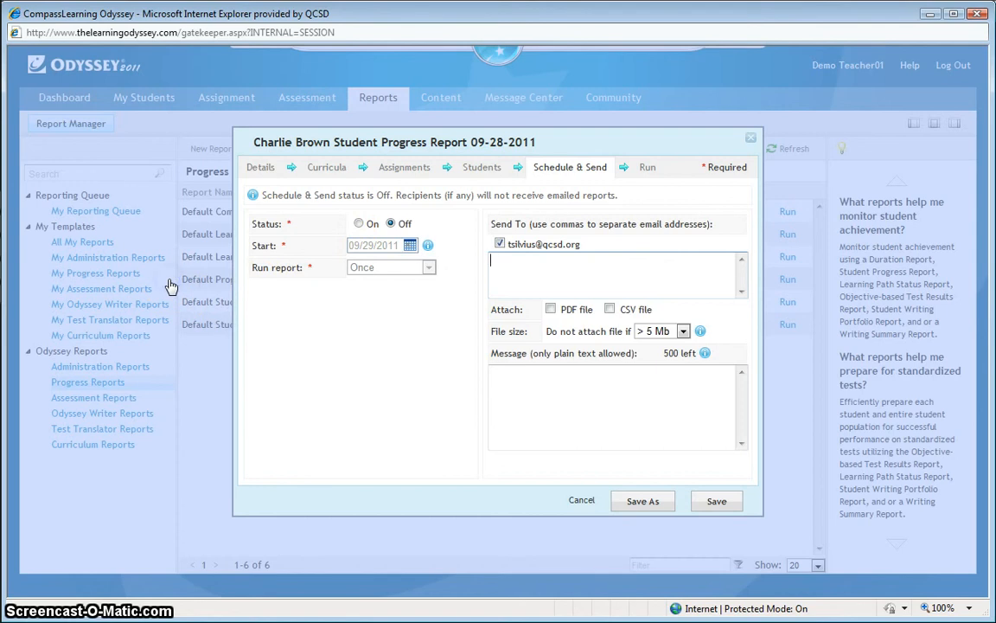
mouse_move(297, 270)
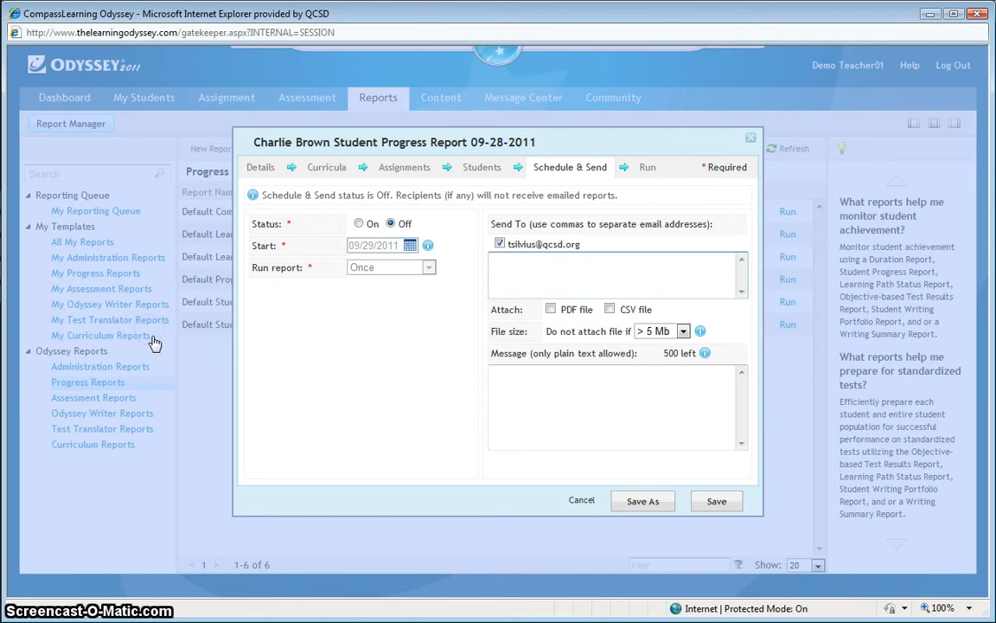
mouse_move(343, 229)
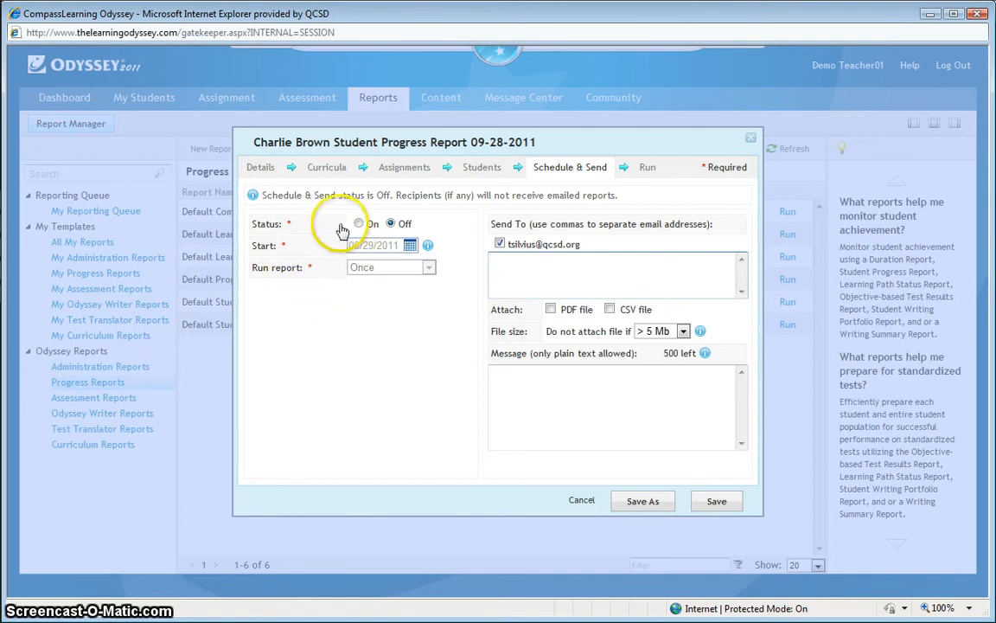
mouse_move(333, 311)
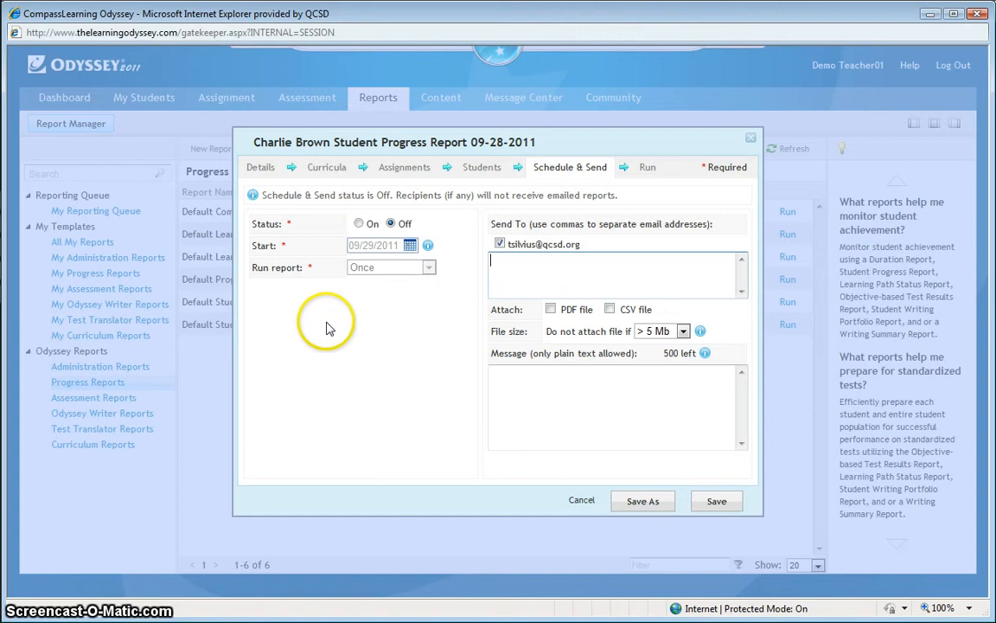
mouse_move(139, 354)
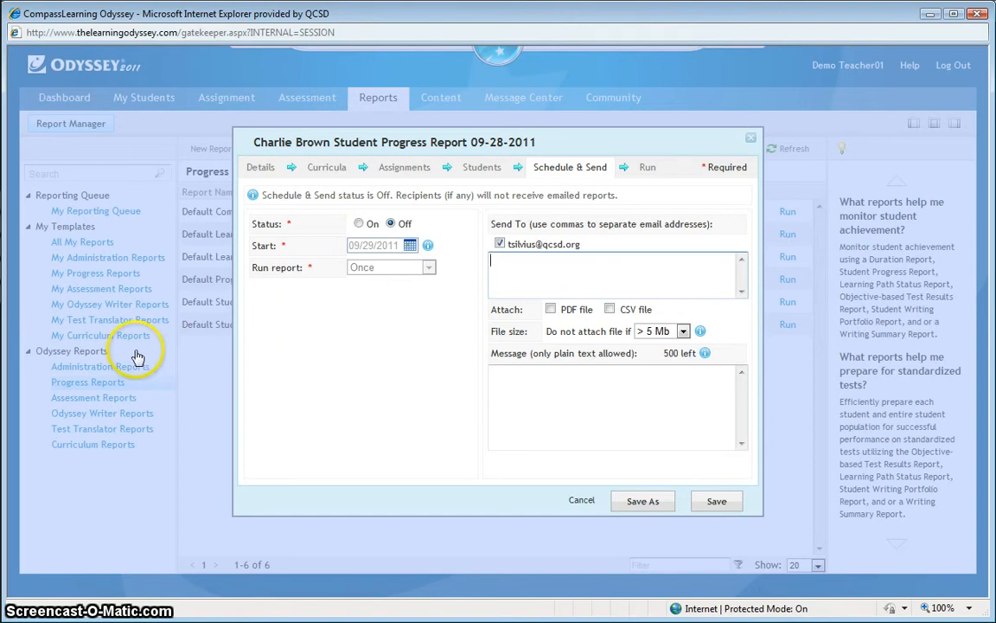
mouse_move(170, 339)
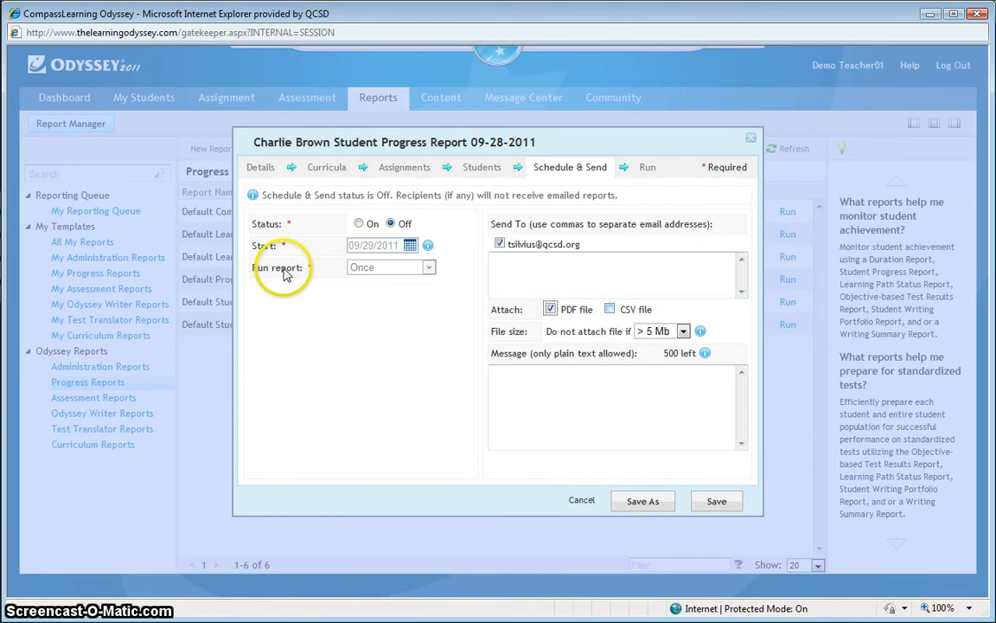
Attach a CSV and add the message 'Here is Charlie's report from Sunday to today.'.
left_click(610, 309)
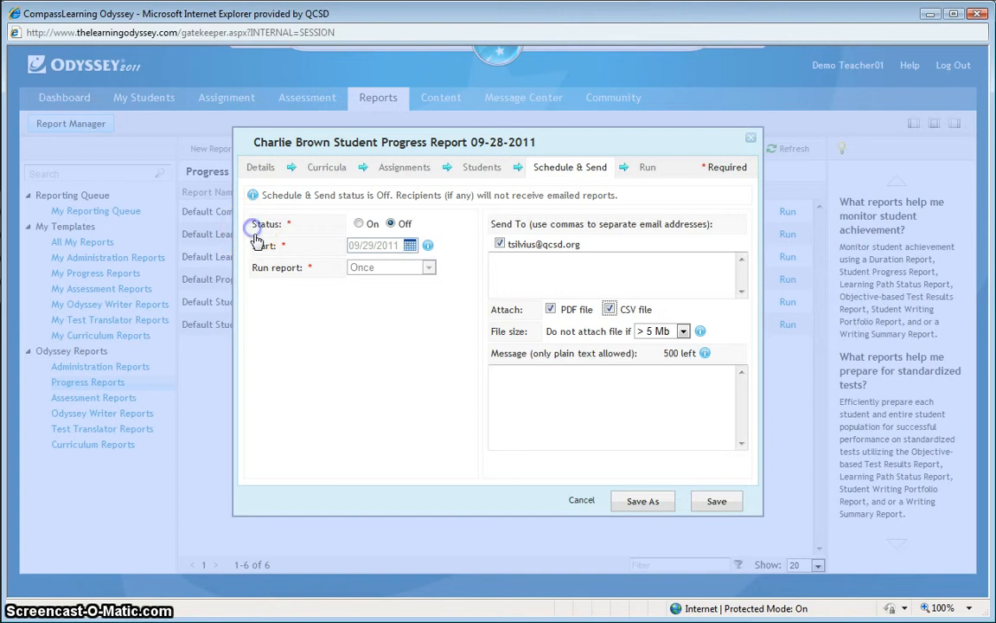
mouse_move(270, 333)
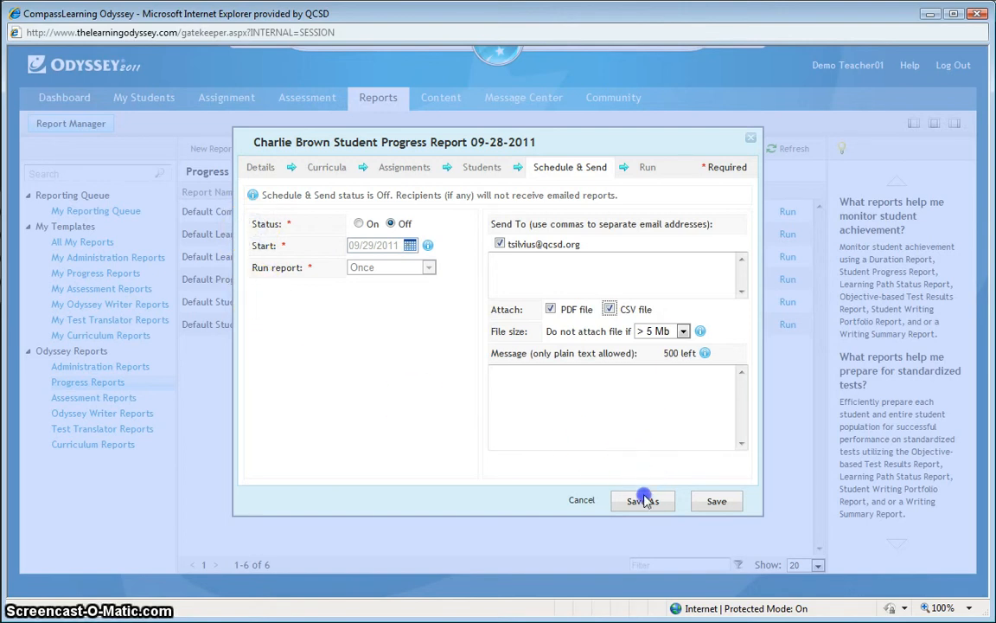
mouse_move(635, 465)
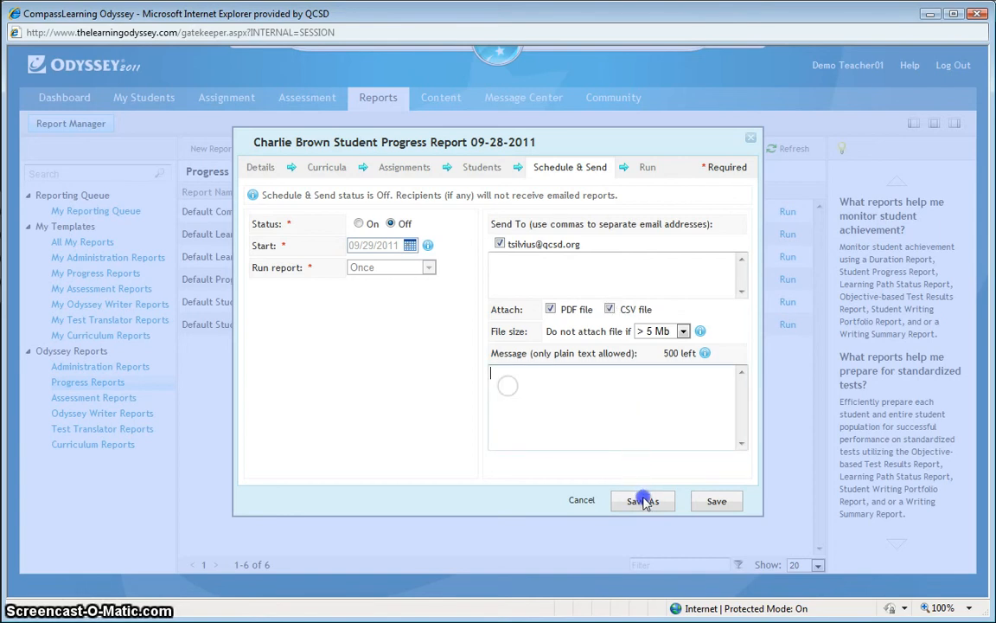
type("Here is")
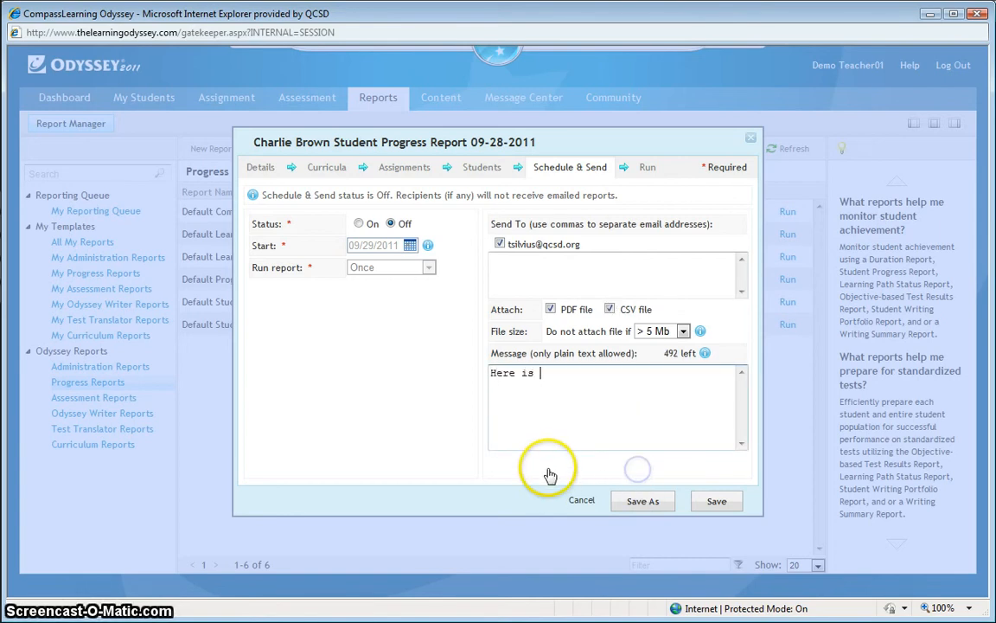
type("Charlie'")
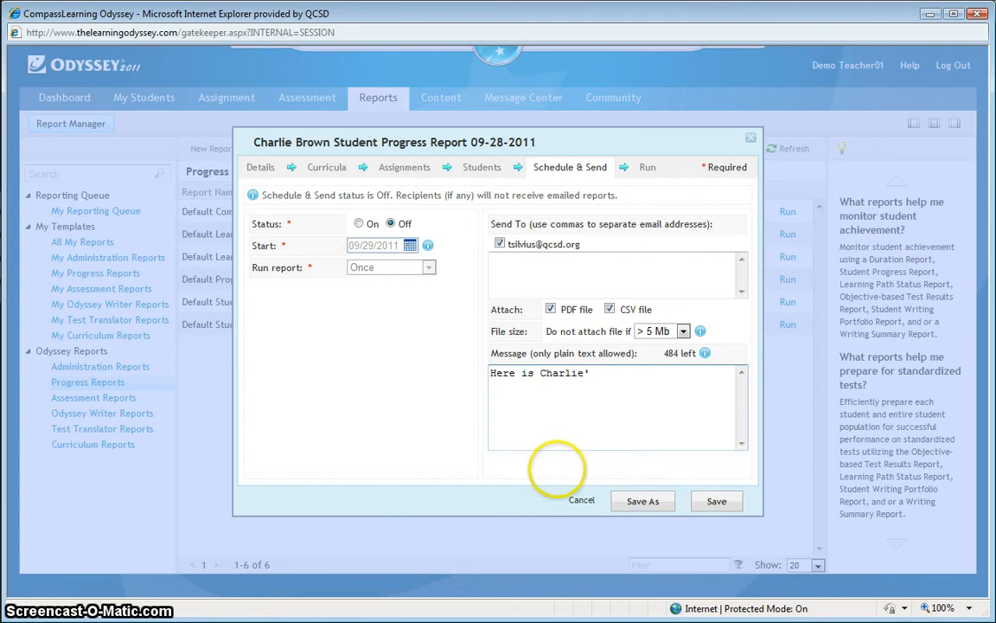
type("s report")
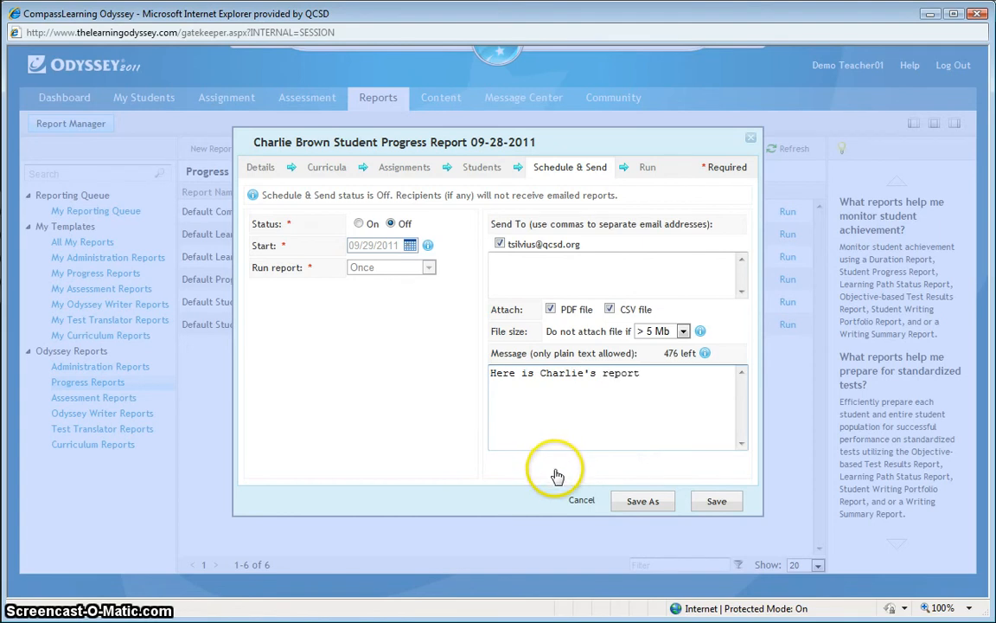
type("from Sunday")
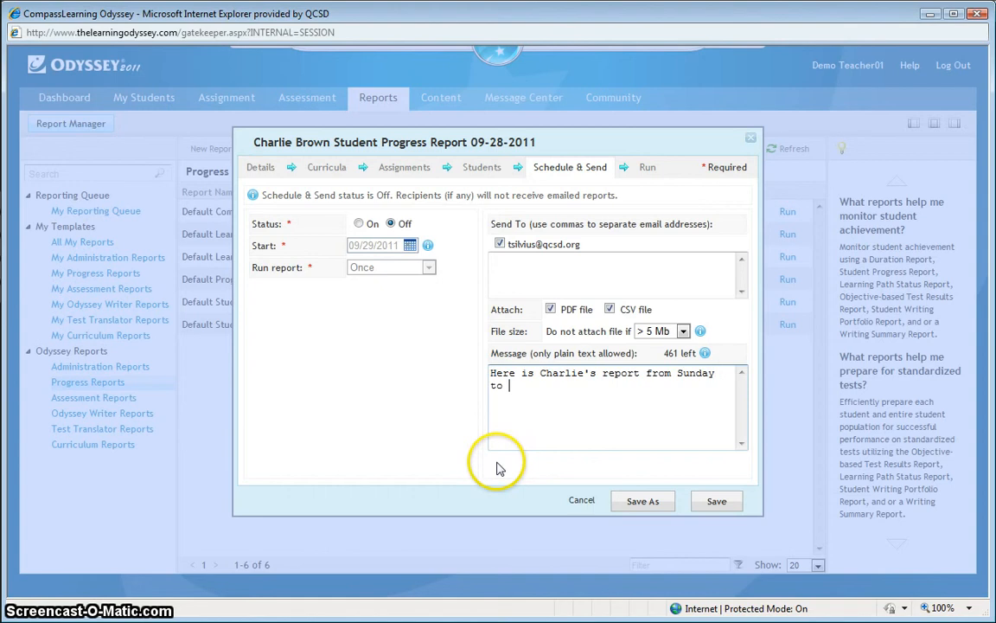
type("today.")
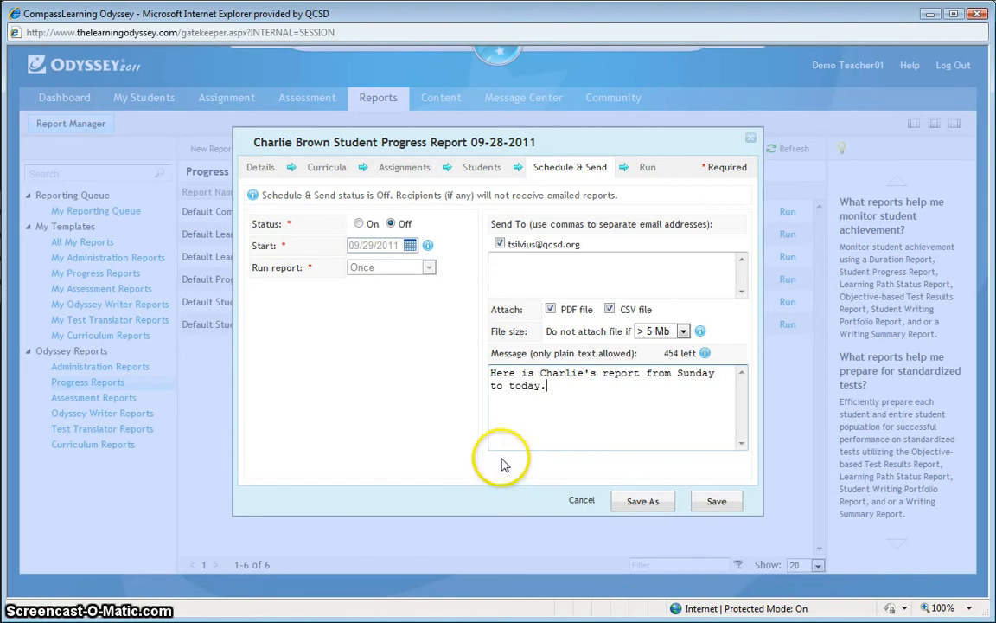
mouse_move(504, 457)
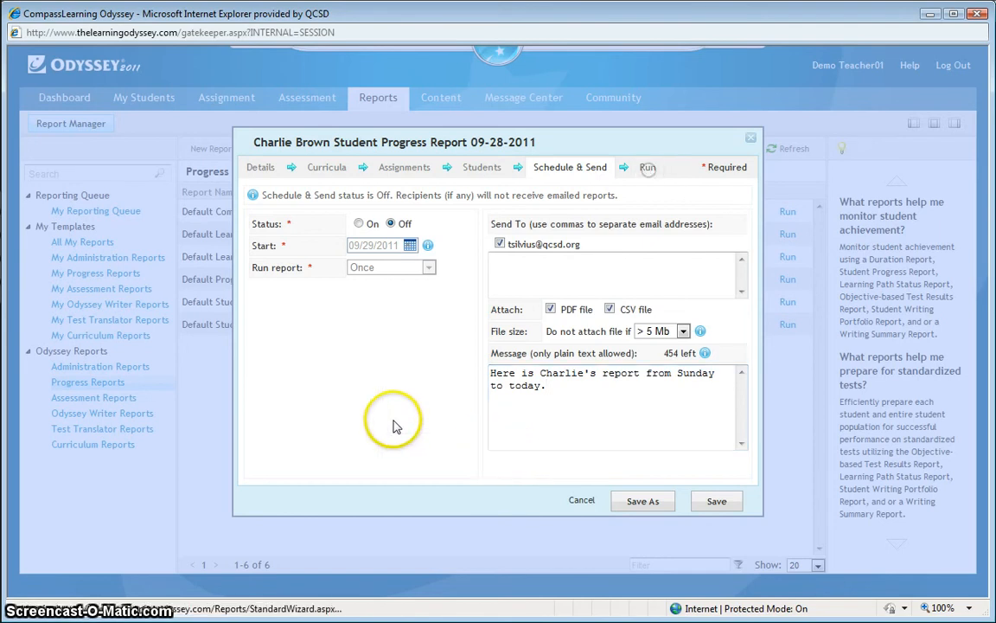
Advance the report wizard to the Run step.
left_click(647, 167)
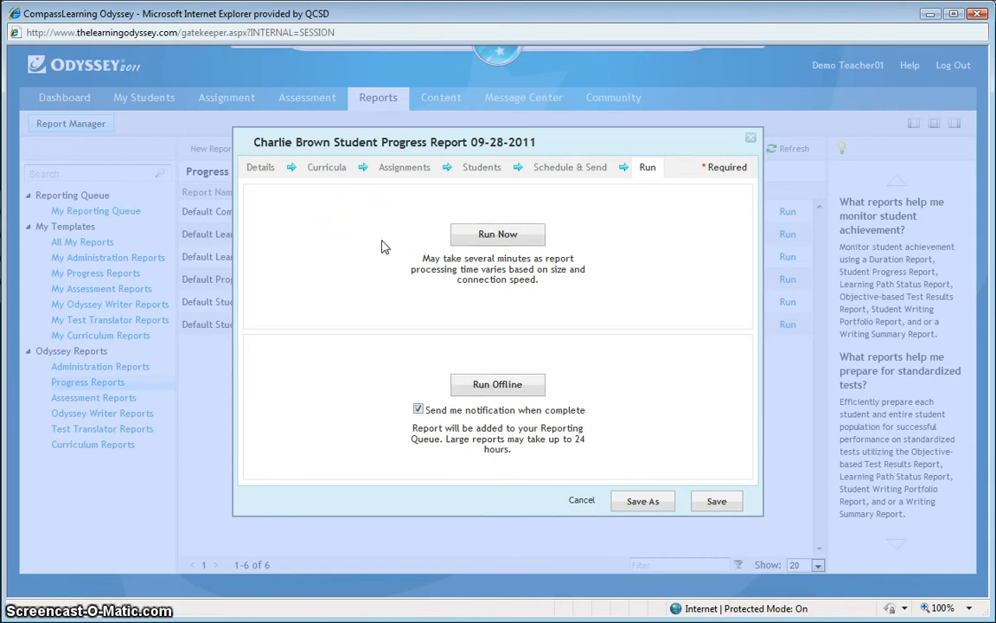
mouse_move(587, 275)
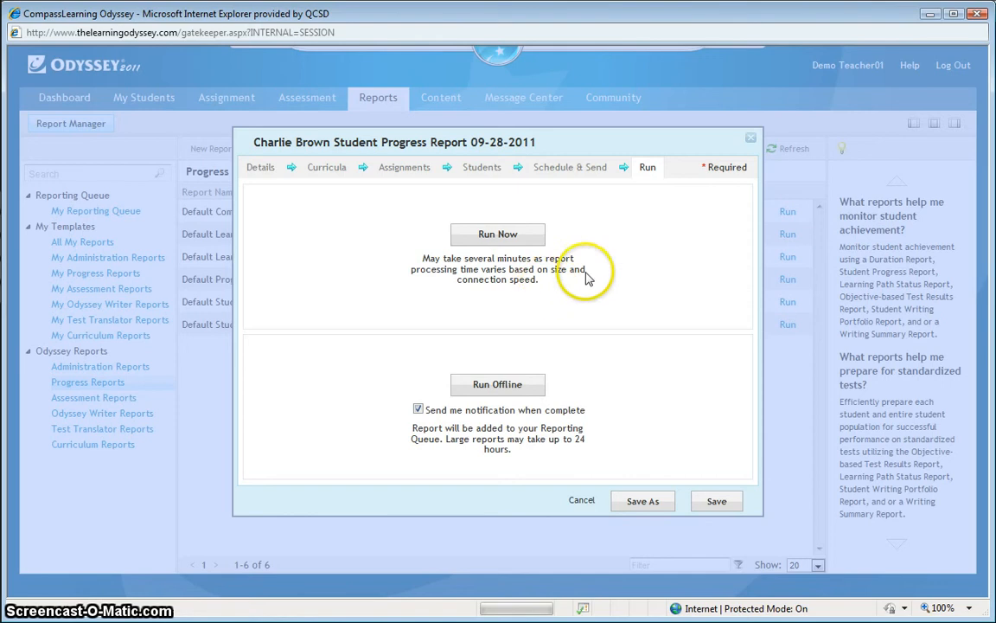
Run Charlie Brown's Student Progress Report and scroll through his activities and 27% average score.
left_click(499, 234)
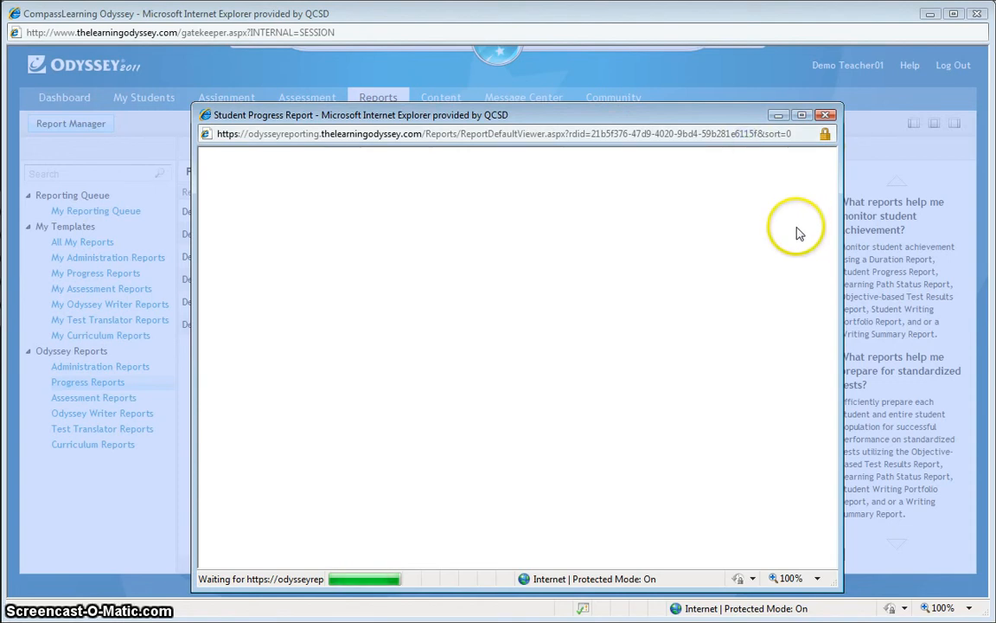
mouse_move(366, 327)
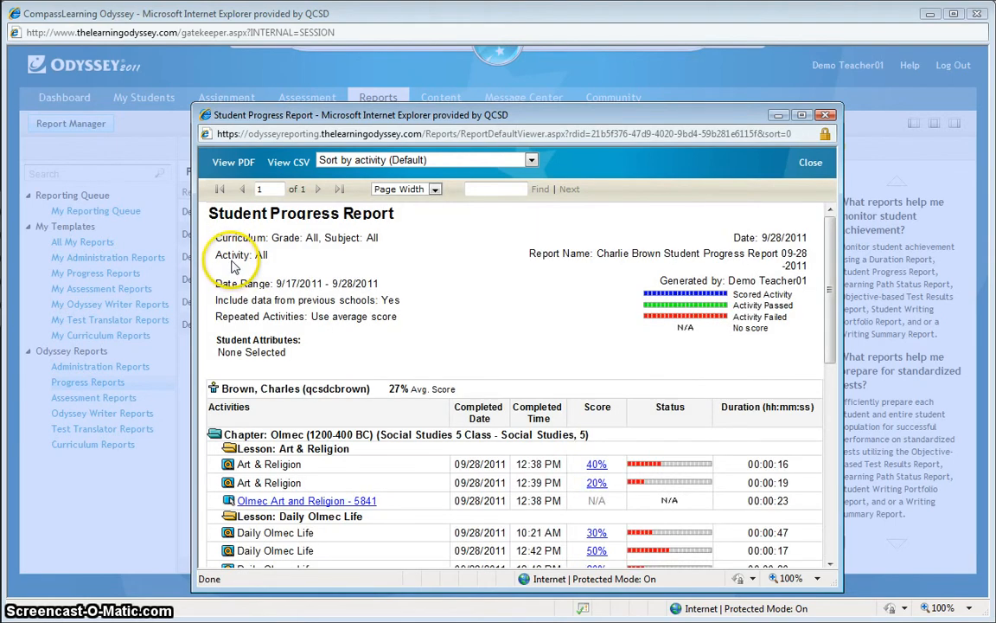
mouse_move(232, 240)
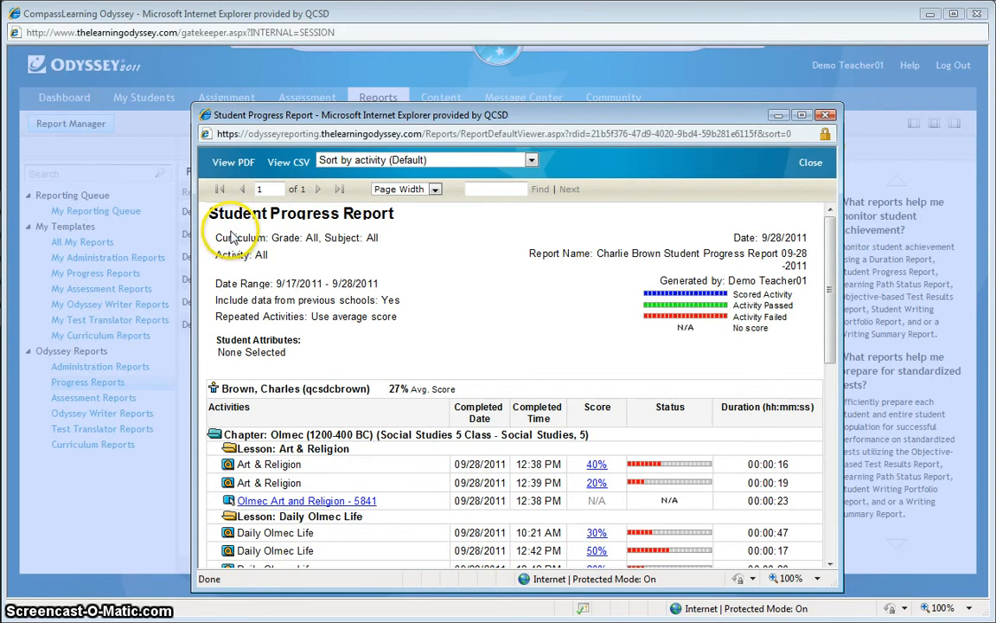
mouse_move(165, 136)
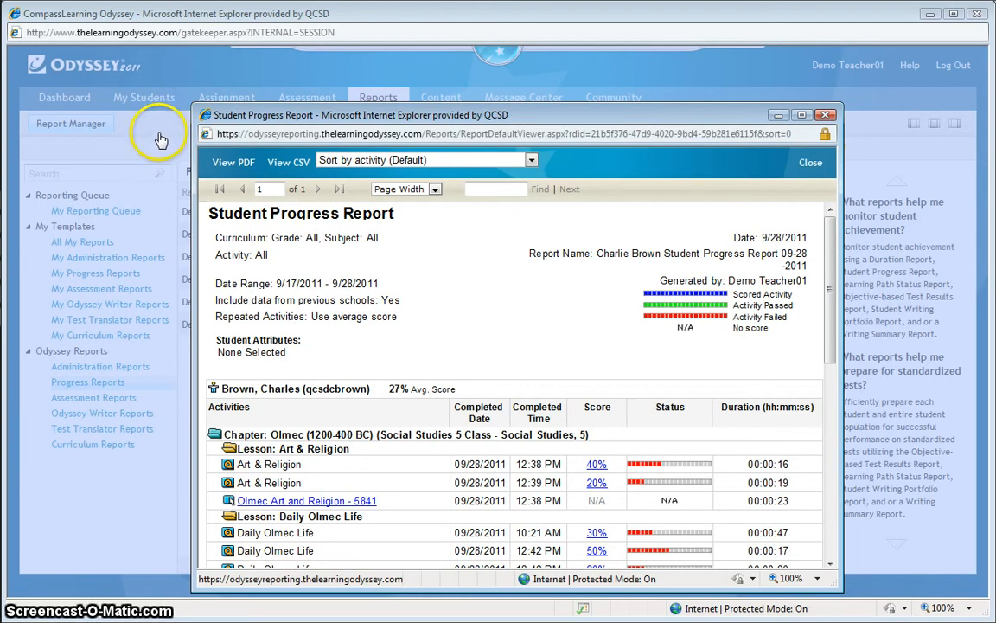
mouse_move(74, 128)
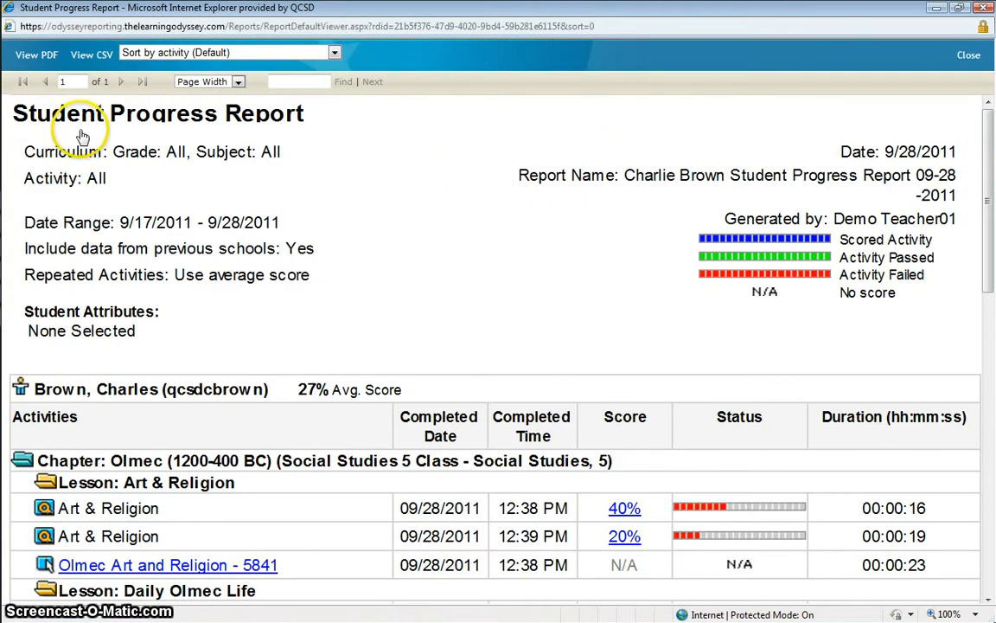
scroll("down", 3)
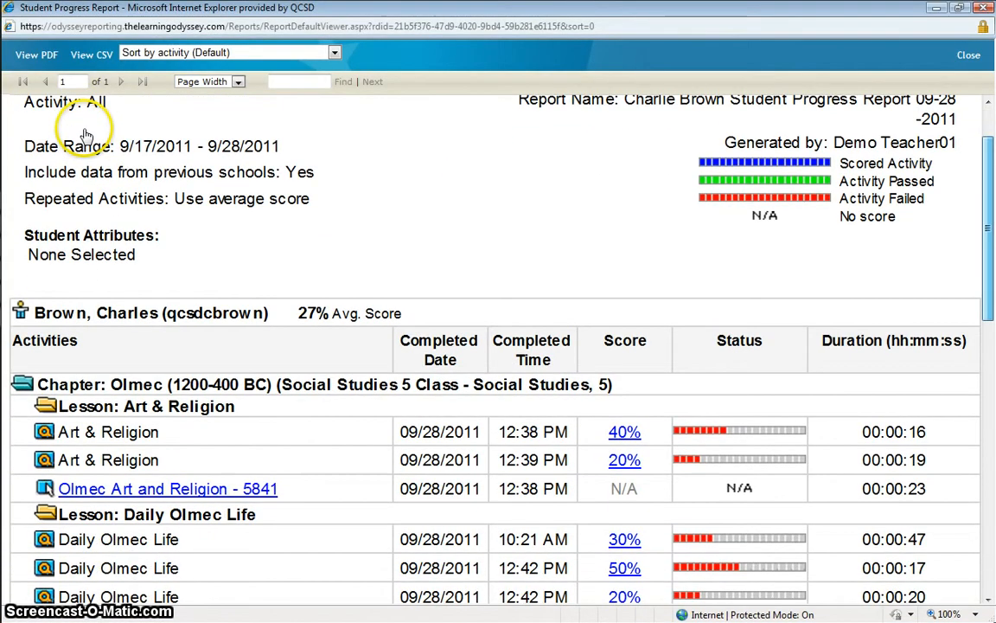